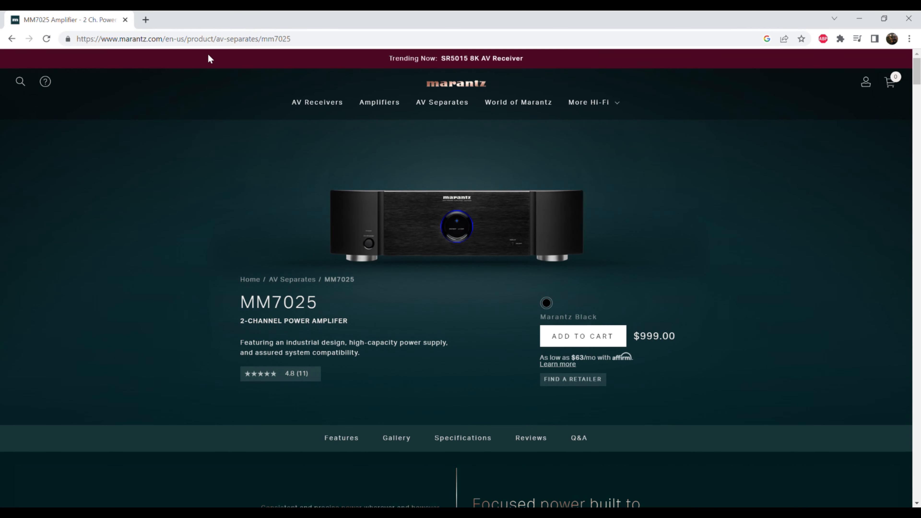
pyautogui.moveTo(204, 43)
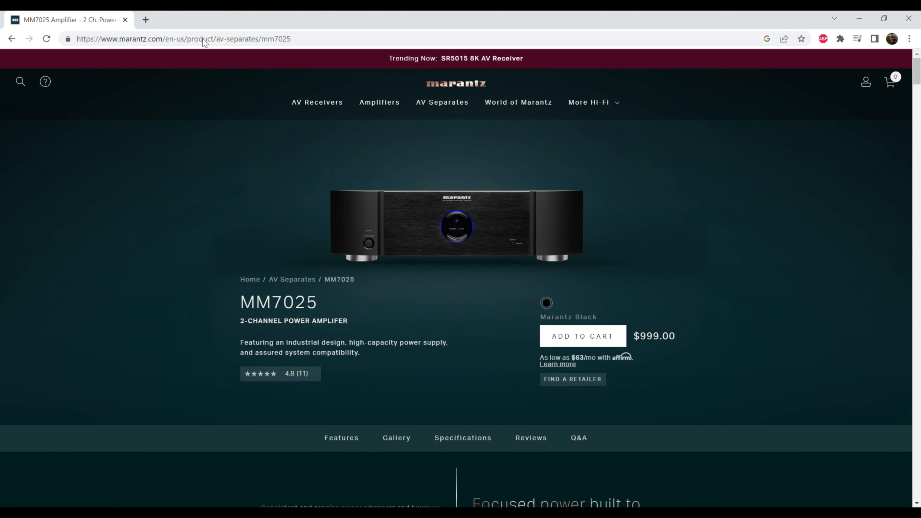
pyautogui.moveTo(794, 298)
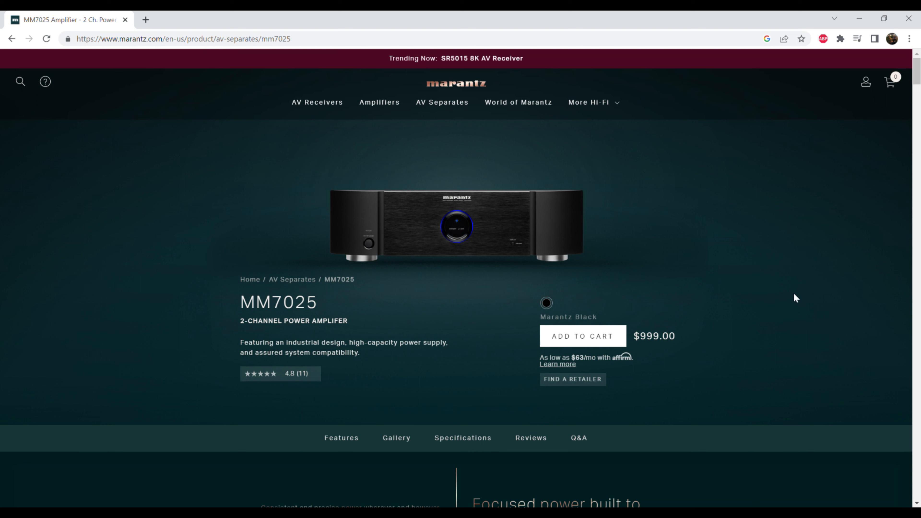
pyautogui.moveTo(752, 244)
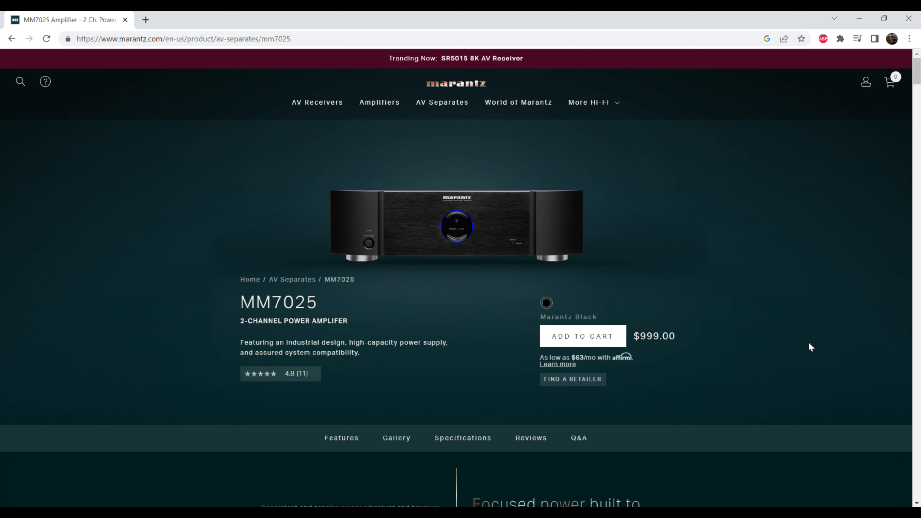
pyautogui.moveTo(766, 354)
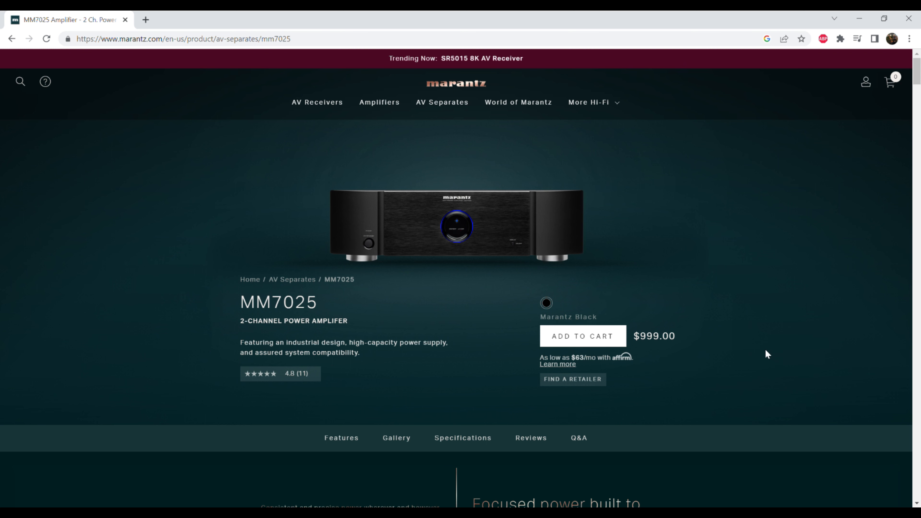
# Step: Scroll down past the front-panel image to the Key Benefits section with its three benefit descriptions
pyautogui.scroll(-3)
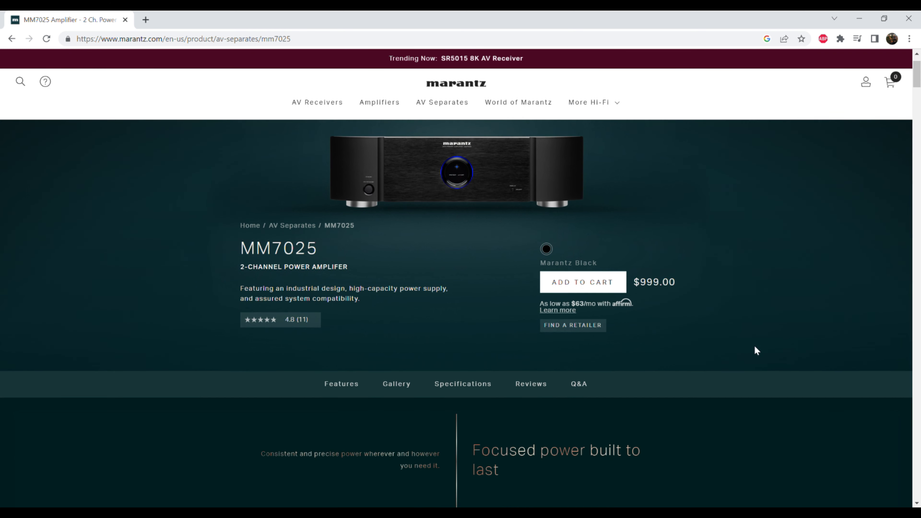
pyautogui.scroll(-3)
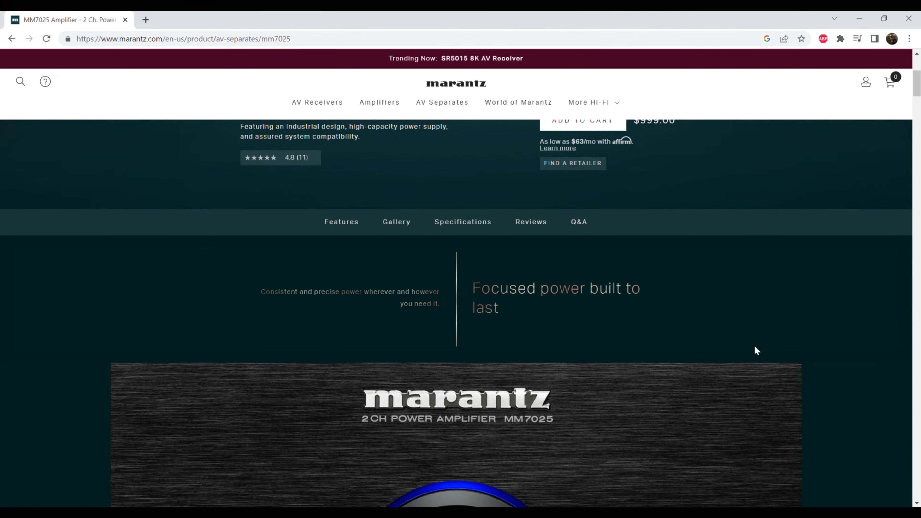
pyautogui.scroll(-3)
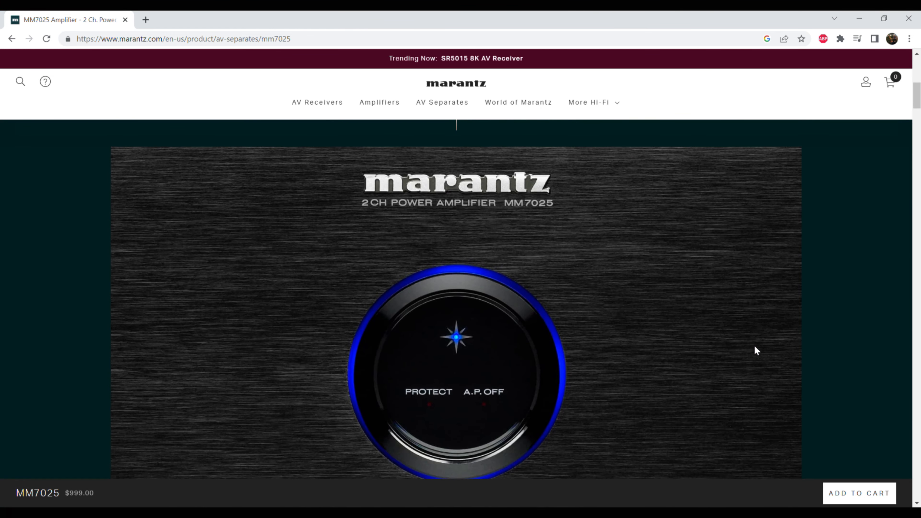
pyautogui.scroll(-3)
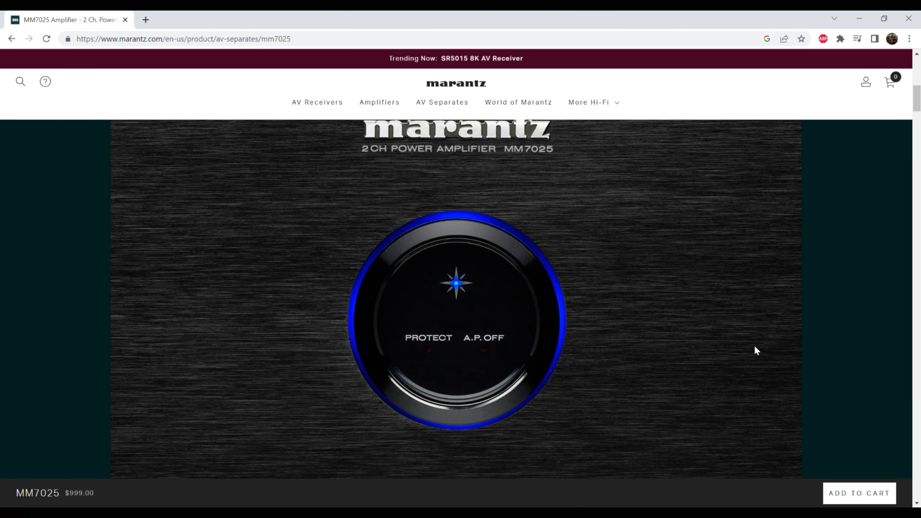
pyautogui.scroll(-3)
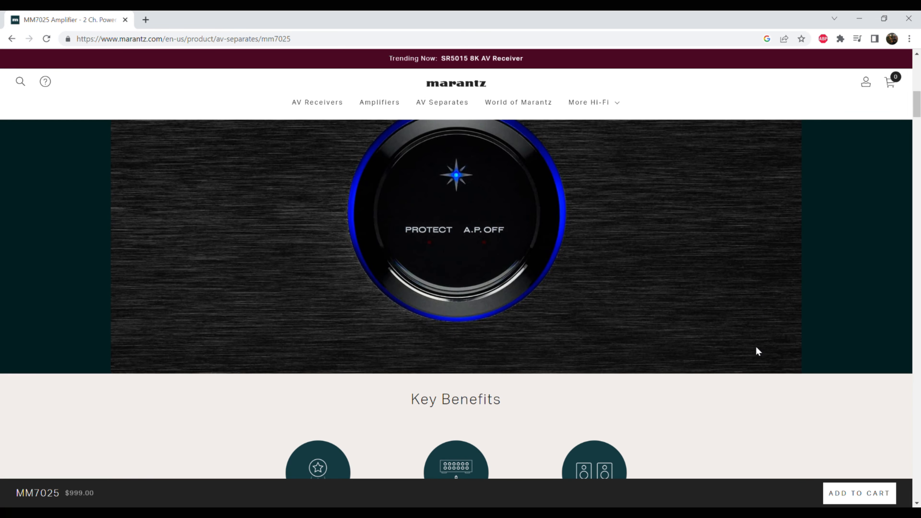
pyautogui.scroll(-3)
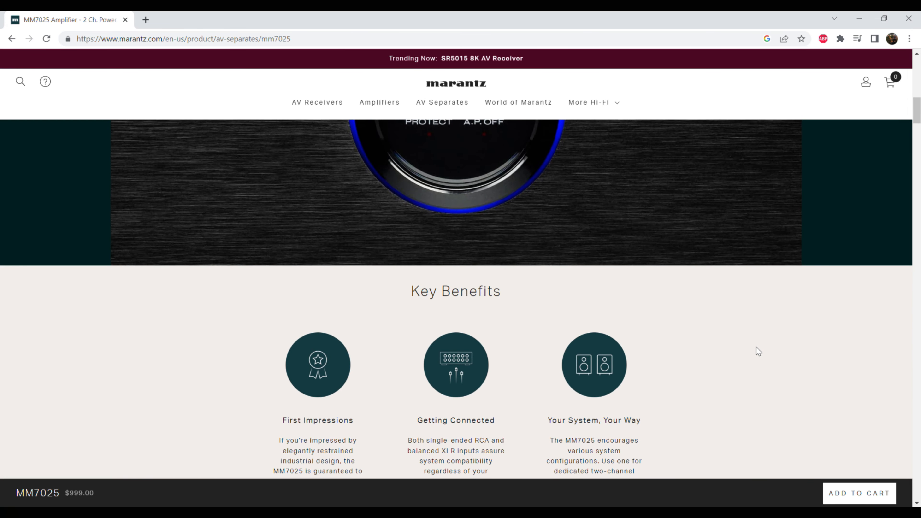
pyautogui.scroll(-3)
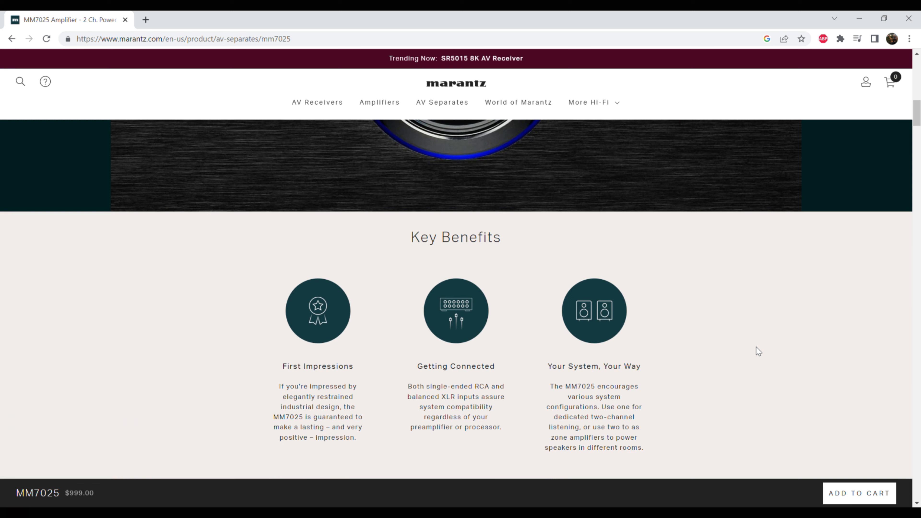
pyautogui.scroll(-3)
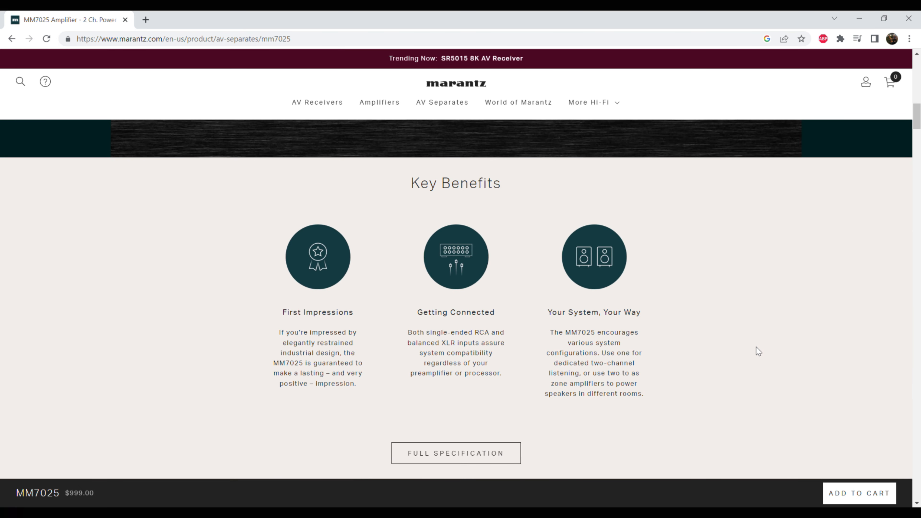
pyautogui.scroll(-3)
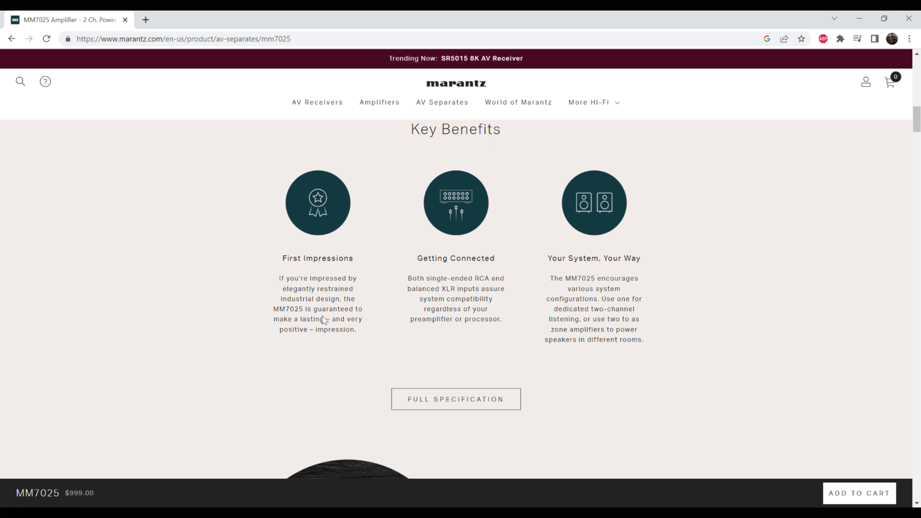
pyautogui.moveTo(455, 303)
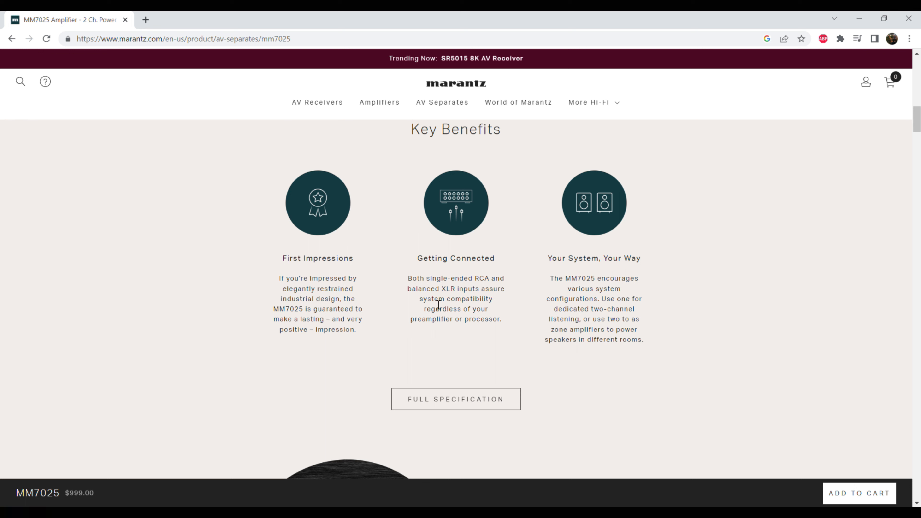
pyautogui.moveTo(485, 344)
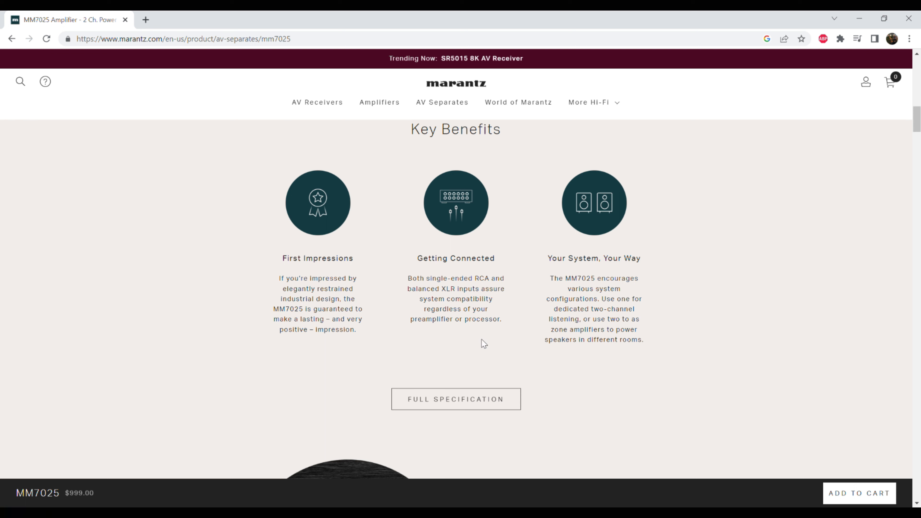
pyautogui.moveTo(582, 299)
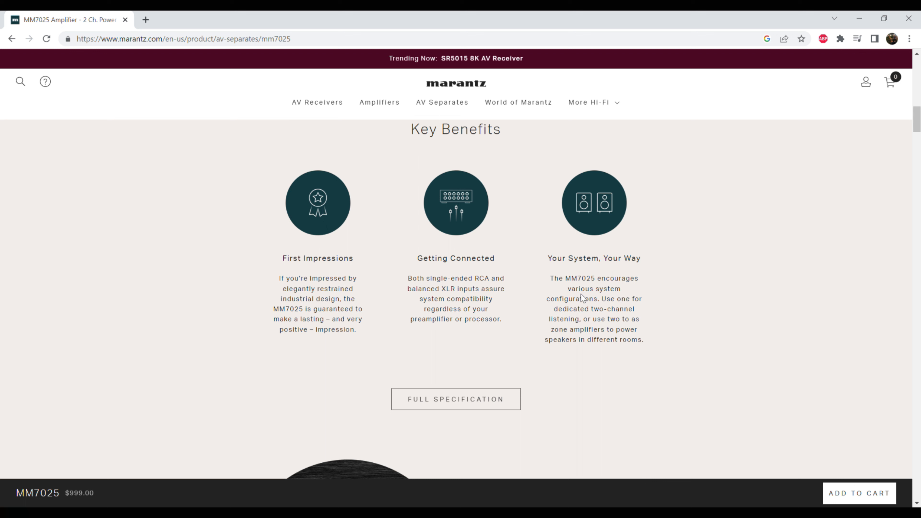
pyautogui.moveTo(624, 364)
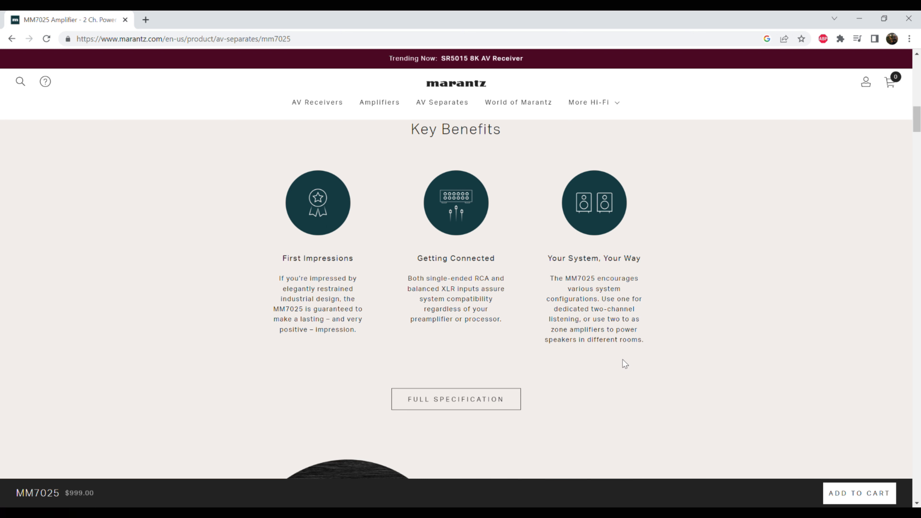
pyautogui.moveTo(683, 403)
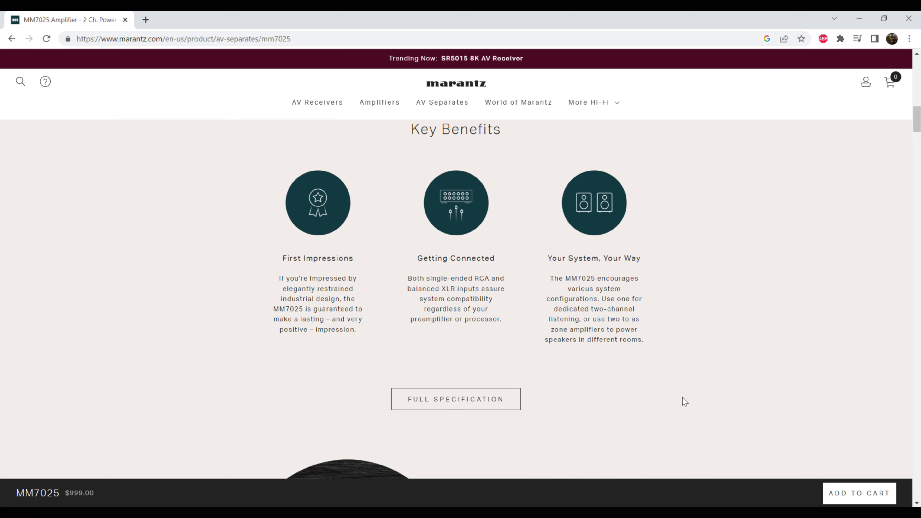
# Step: Scroll through The Power Supply, Output Devices and Sound Quality feature write-ups
pyautogui.scroll(-3)
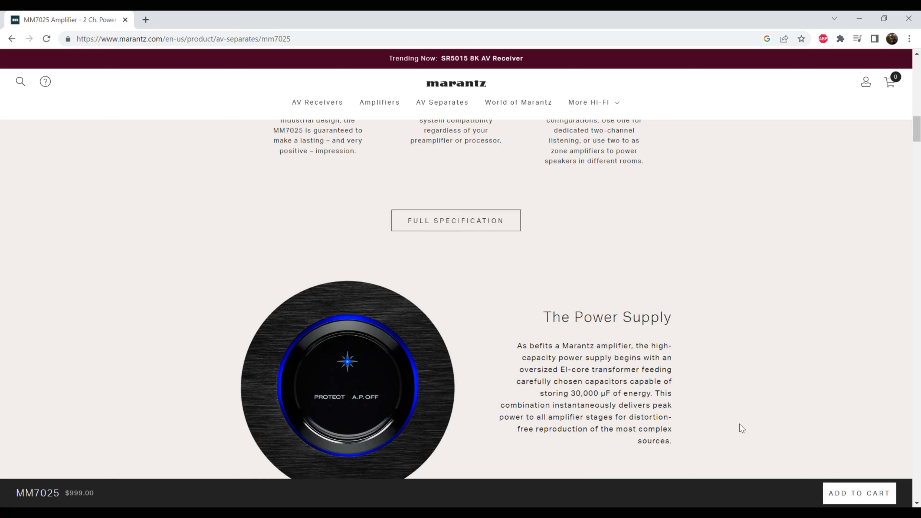
pyautogui.scroll(-3)
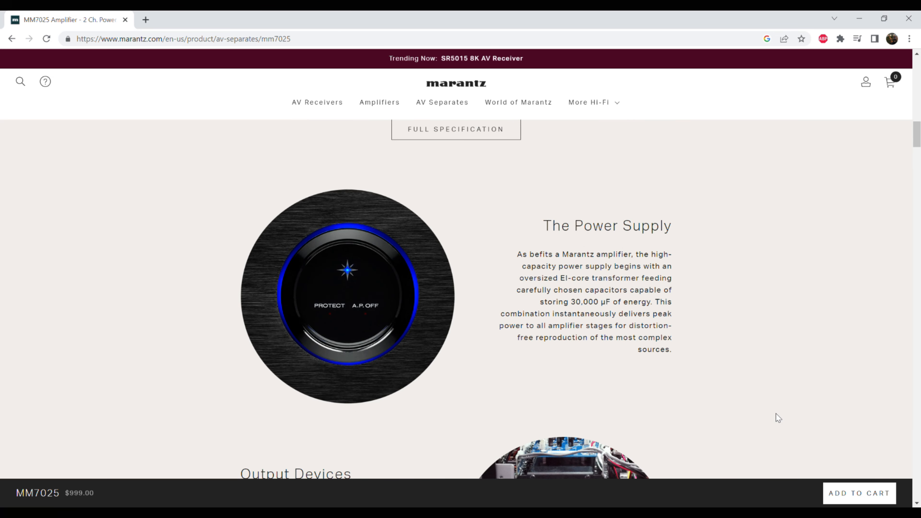
pyautogui.moveTo(800, 408)
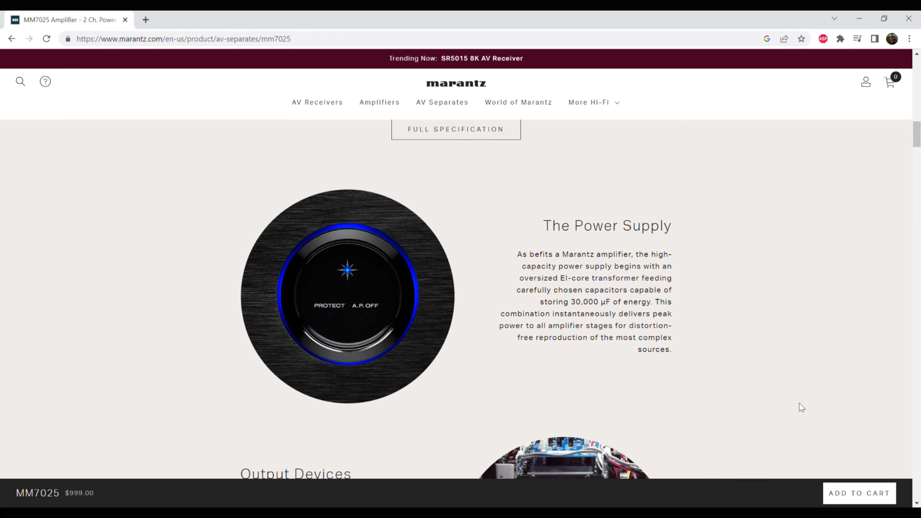
pyautogui.moveTo(775, 390)
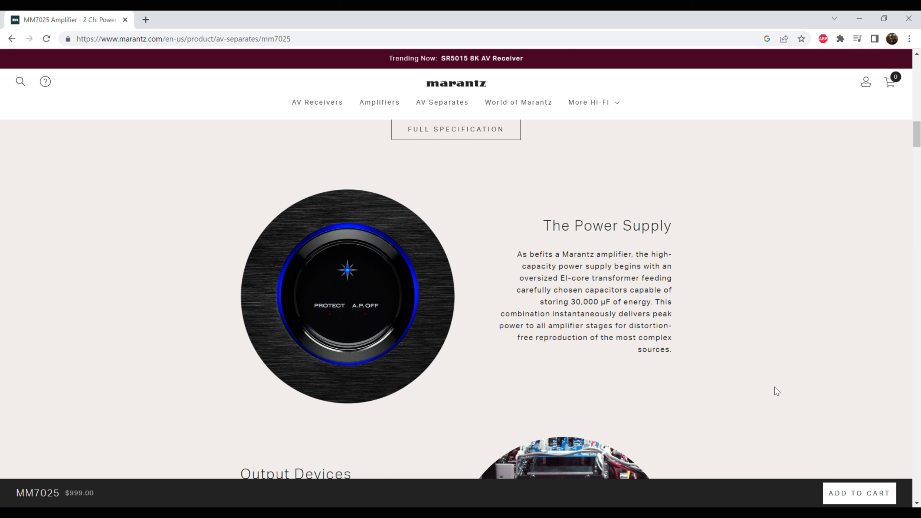
pyautogui.moveTo(559, 275)
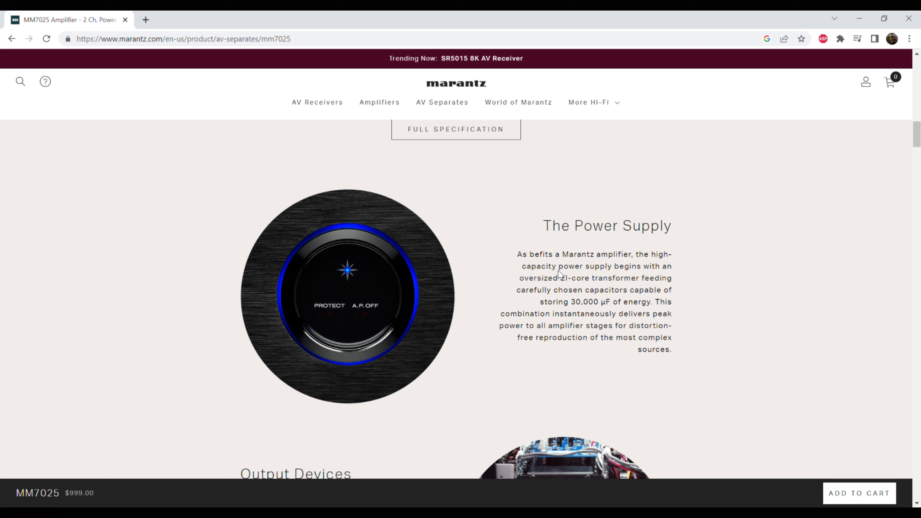
pyautogui.moveTo(625, 285)
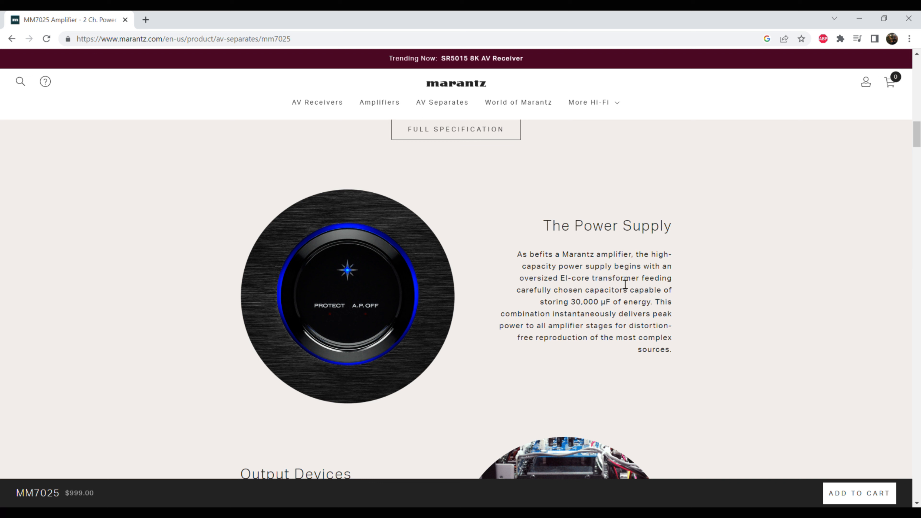
pyautogui.moveTo(612, 319)
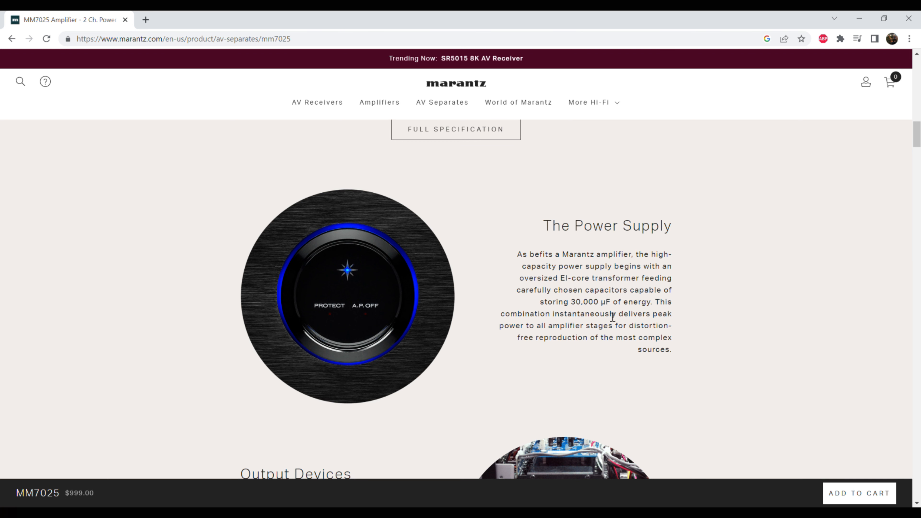
pyautogui.scroll(-3)
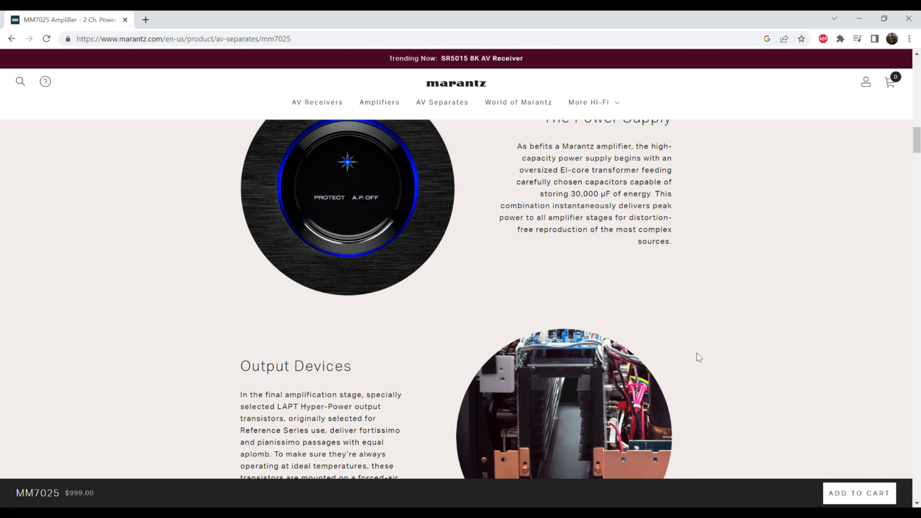
pyautogui.scroll(-3)
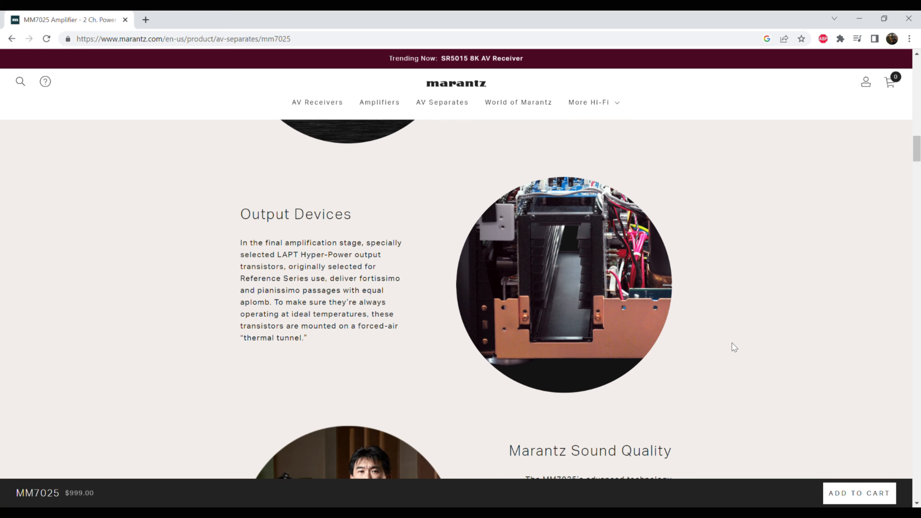
pyautogui.scroll(-3)
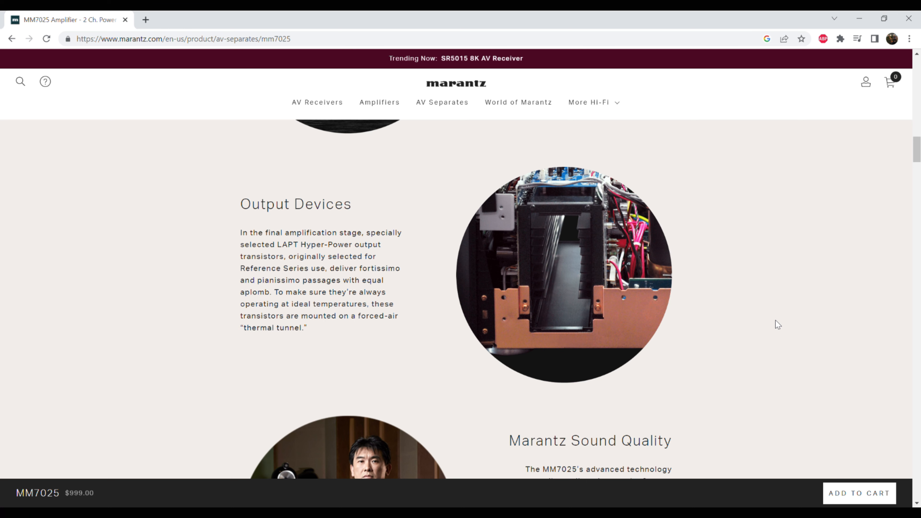
# Step: Continue down past the Remote Control section to the review quote below the delivery banner
pyautogui.scroll(-3)
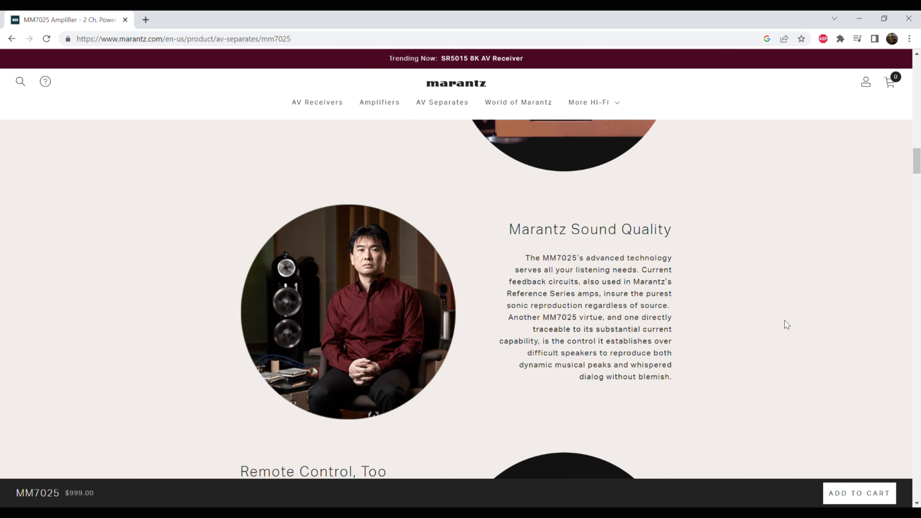
pyautogui.scroll(-3)
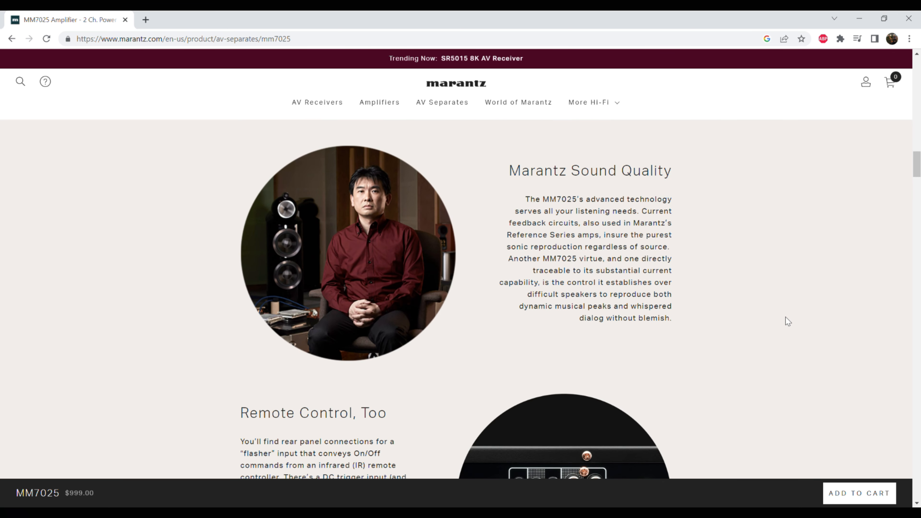
pyautogui.moveTo(646, 267)
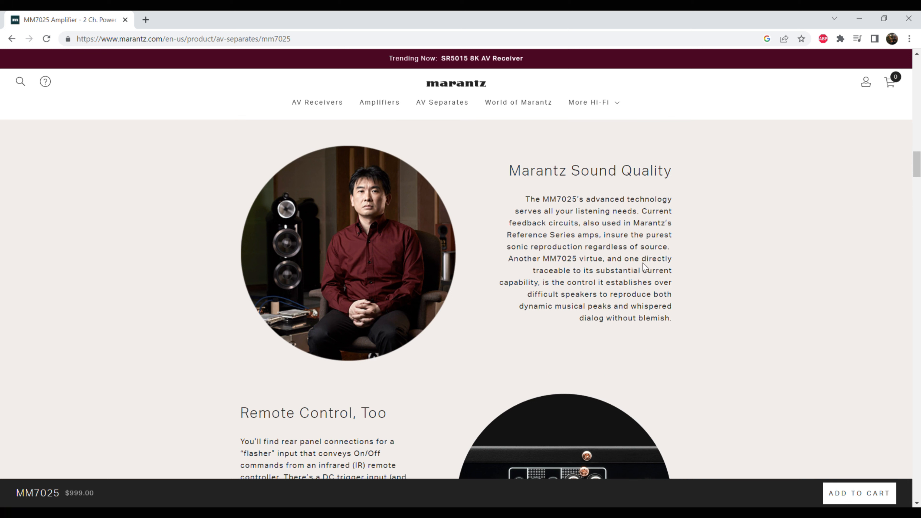
pyautogui.moveTo(598, 252)
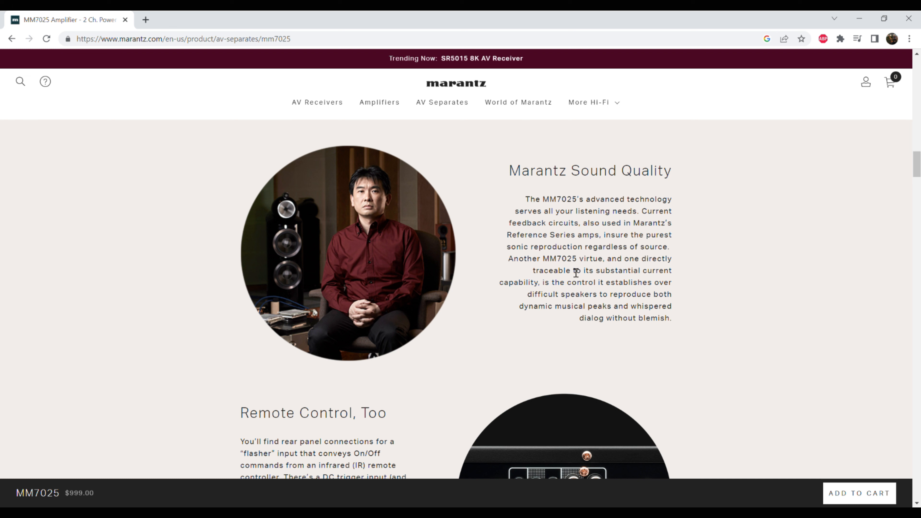
pyautogui.moveTo(739, 294)
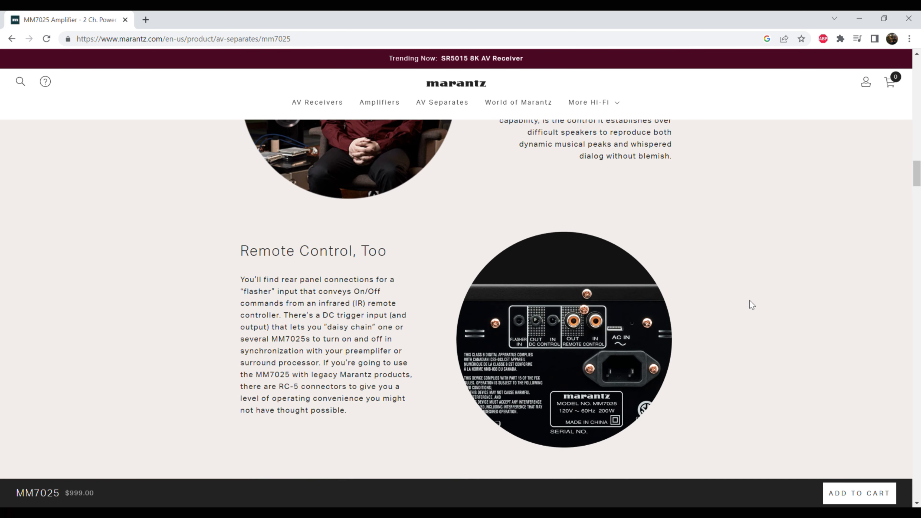
pyautogui.scroll(-3)
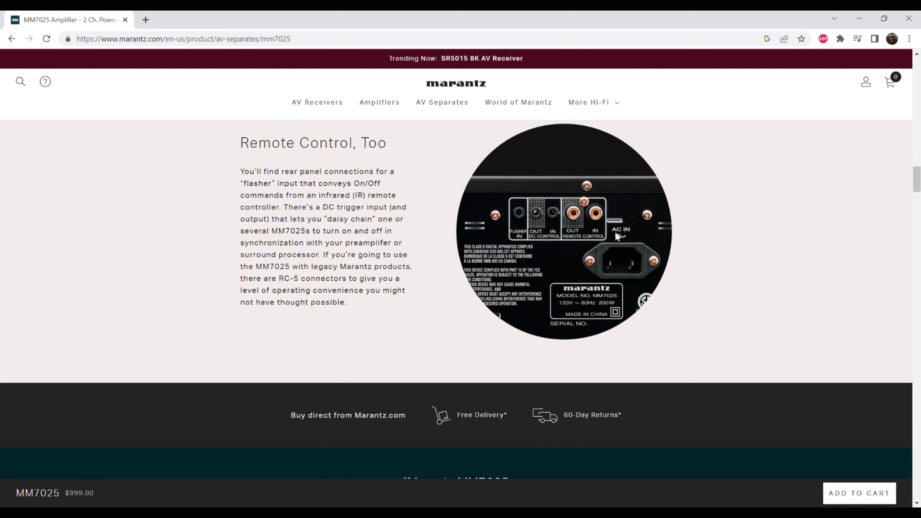
pyautogui.moveTo(665, 239)
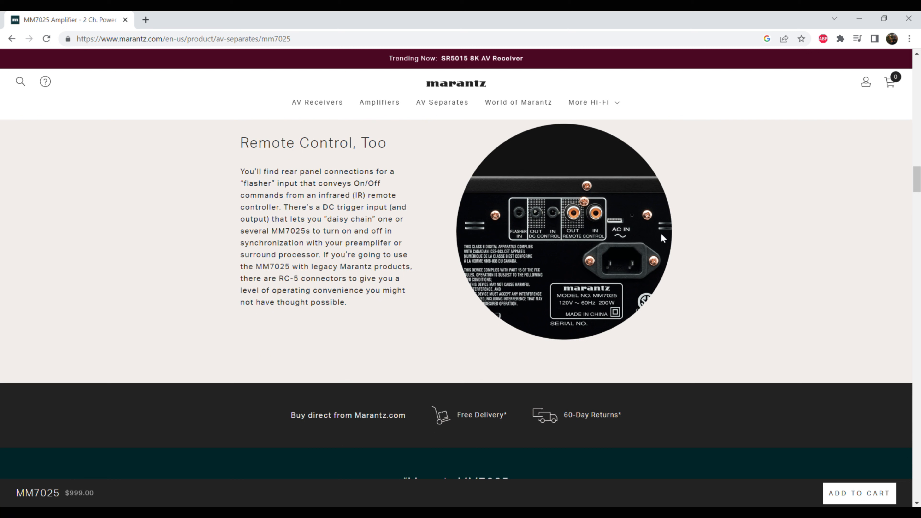
pyautogui.moveTo(716, 242)
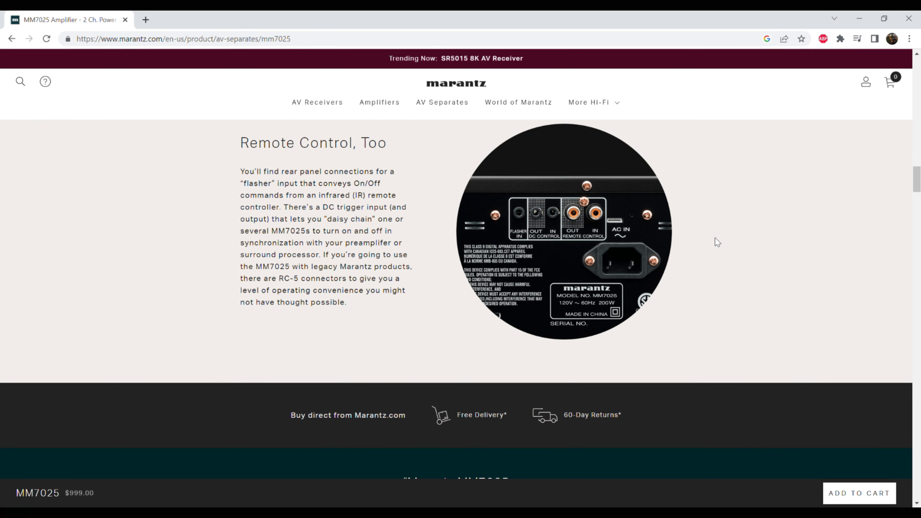
pyautogui.moveTo(713, 249)
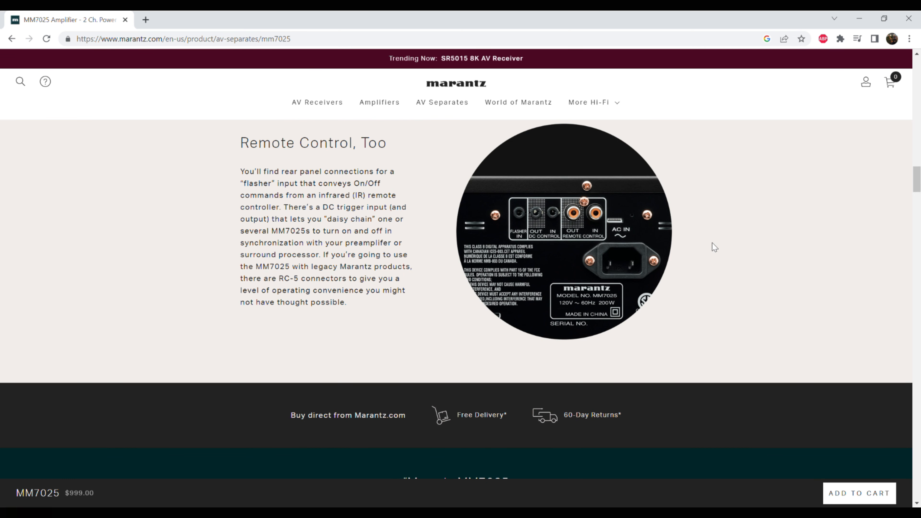
pyautogui.scroll(-3)
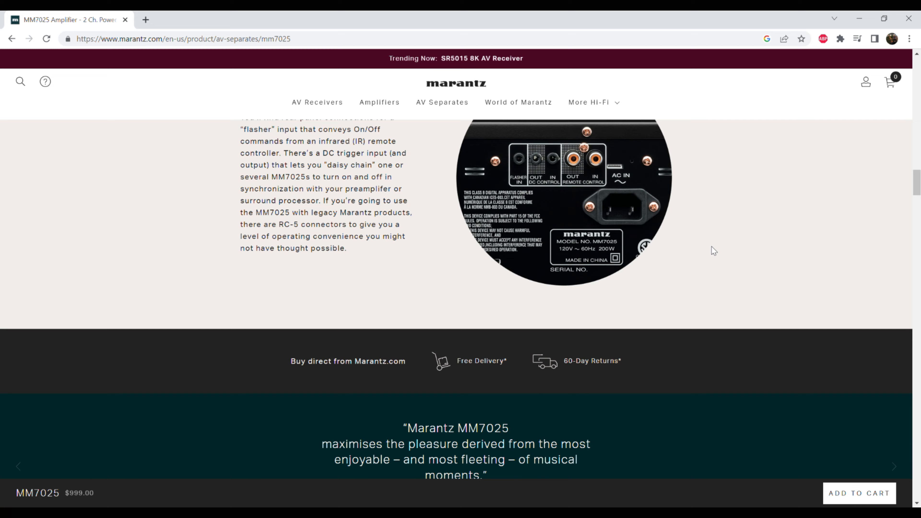
# Step: Scroll to the product image gallery and choose the amplifier's rear view
pyautogui.scroll(-3)
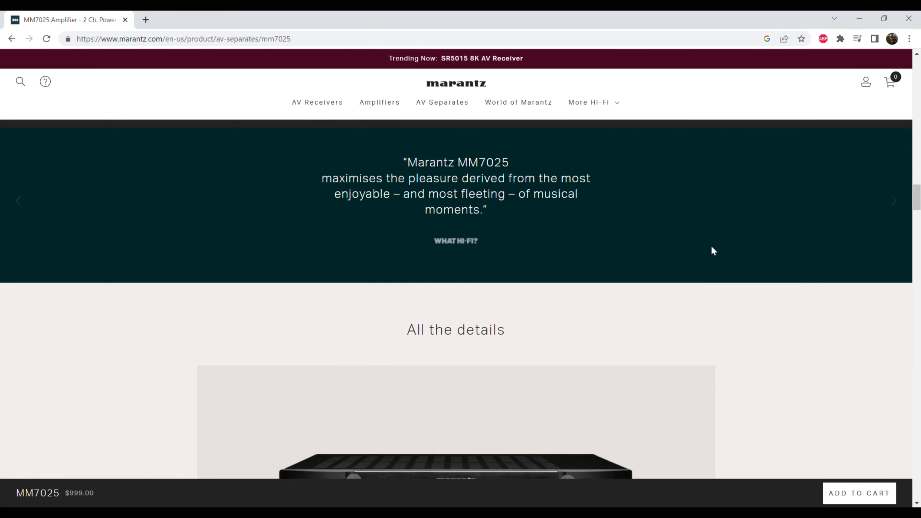
pyautogui.scroll(-3)
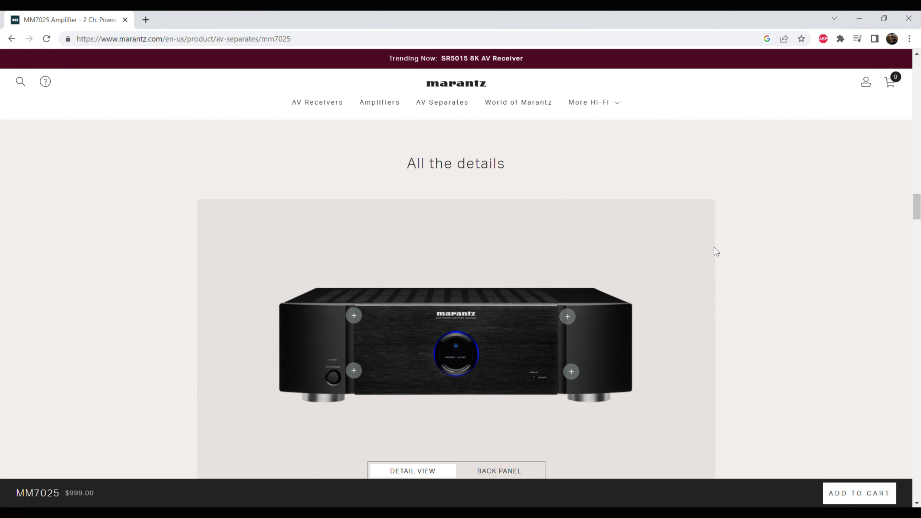
pyautogui.moveTo(749, 266)
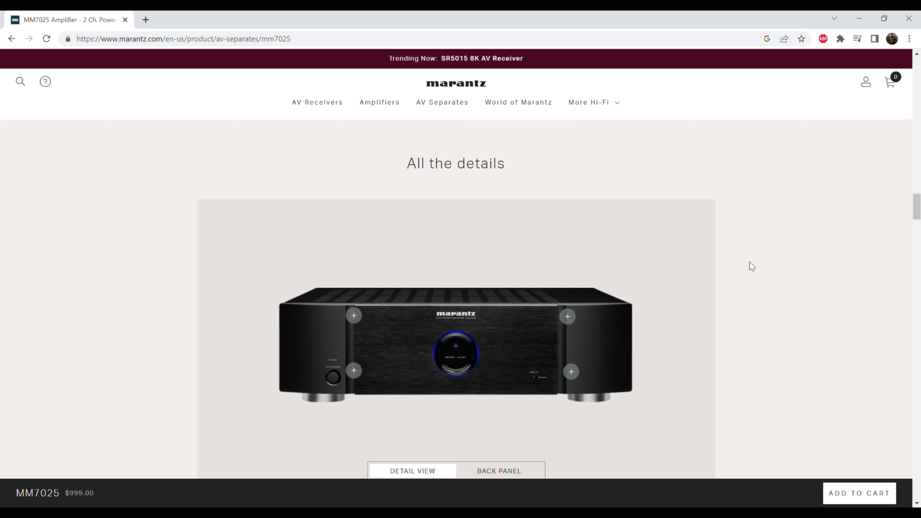
pyautogui.scroll(-3)
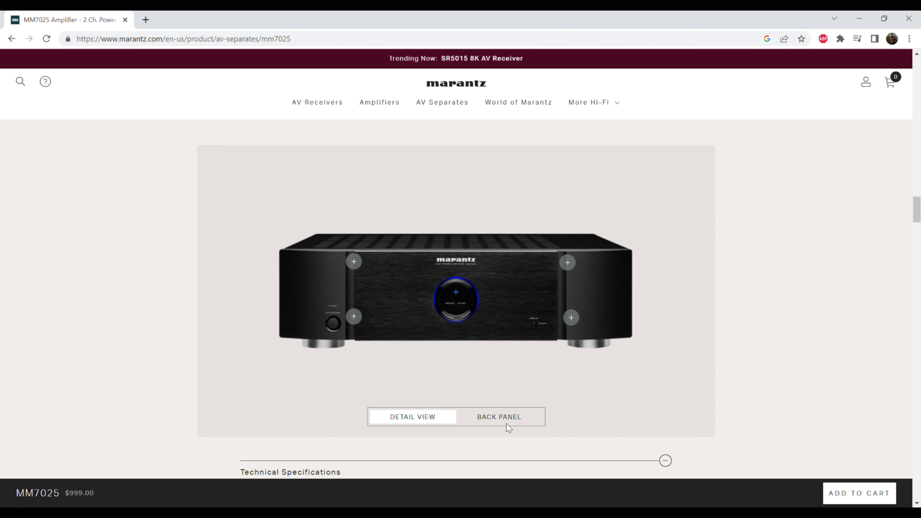
pyautogui.click(499, 417)
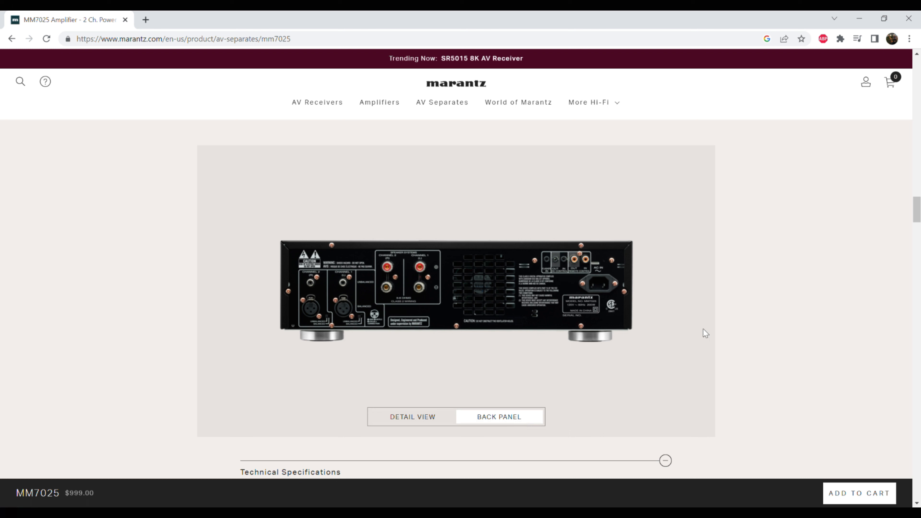
pyautogui.moveTo(665, 336)
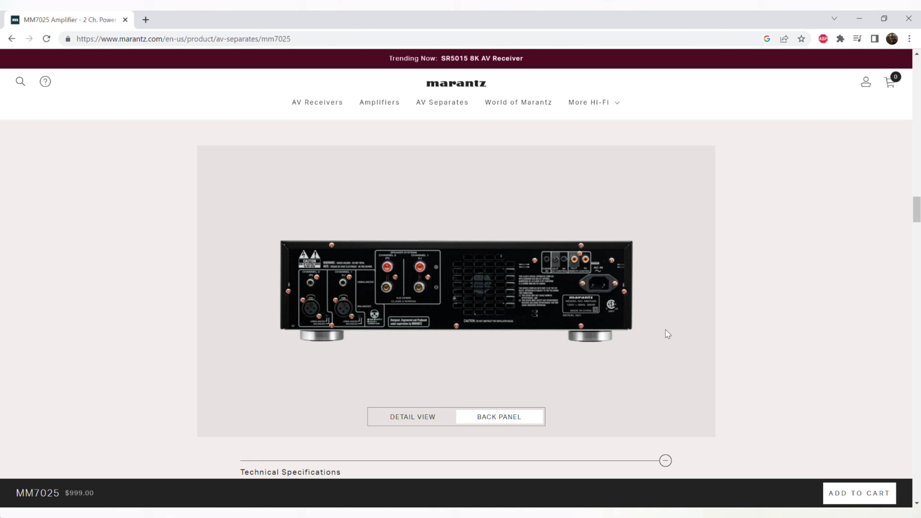
pyautogui.moveTo(752, 324)
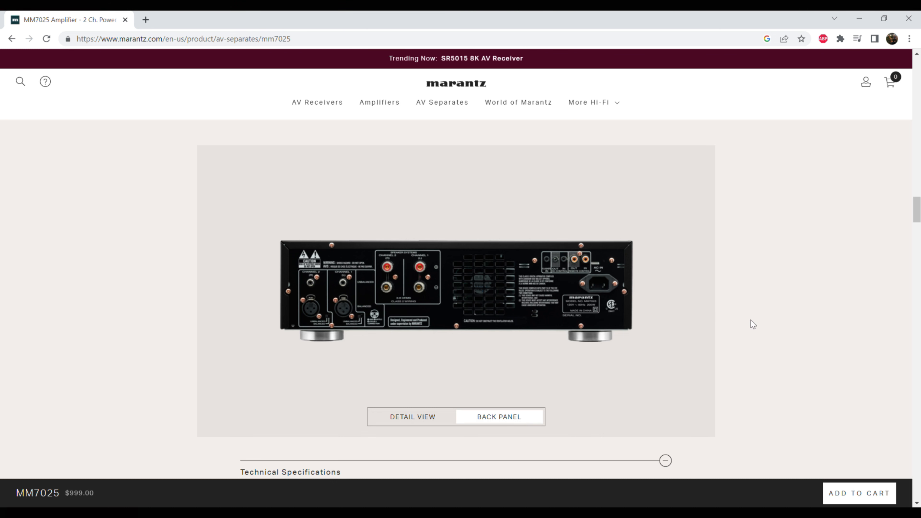
# Step: Switch the product image to the BACK PANEL view above Technical Specifications
pyautogui.scroll(-3)
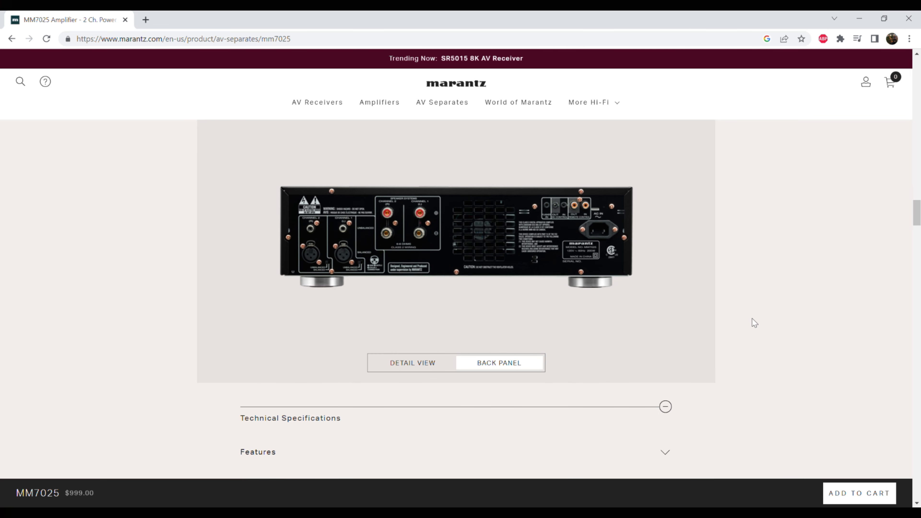
pyautogui.moveTo(757, 320)
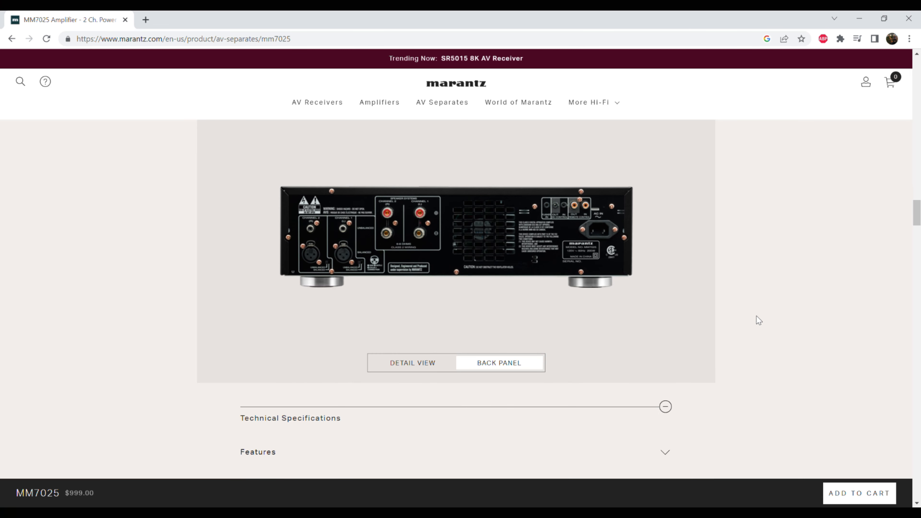
pyautogui.moveTo(758, 317)
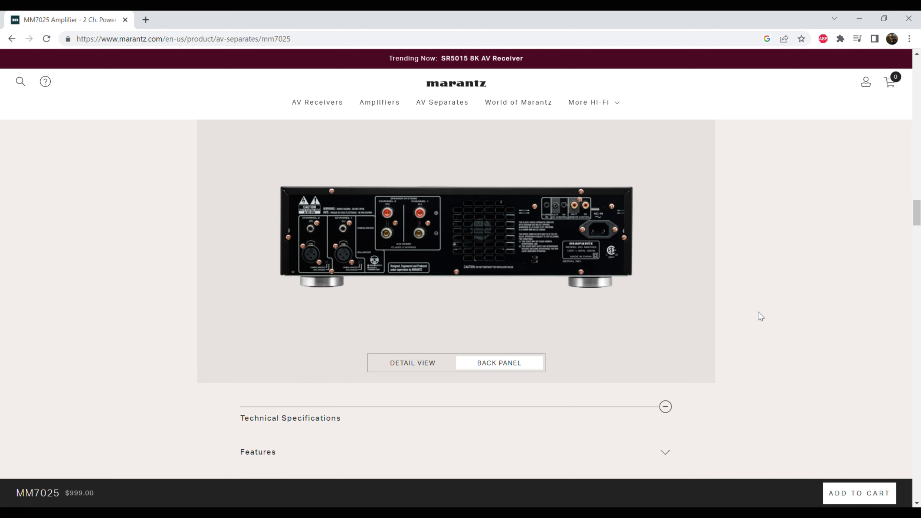
pyautogui.moveTo(594, 322)
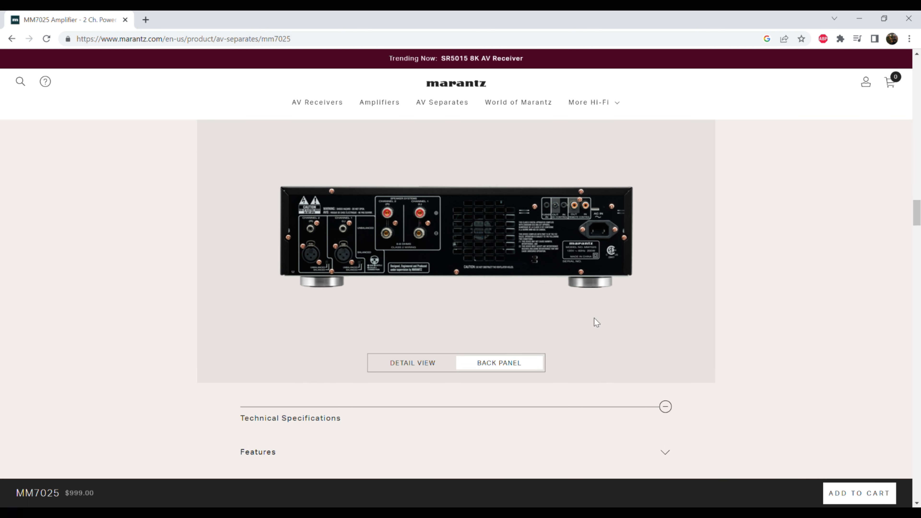
pyautogui.click(412, 364)
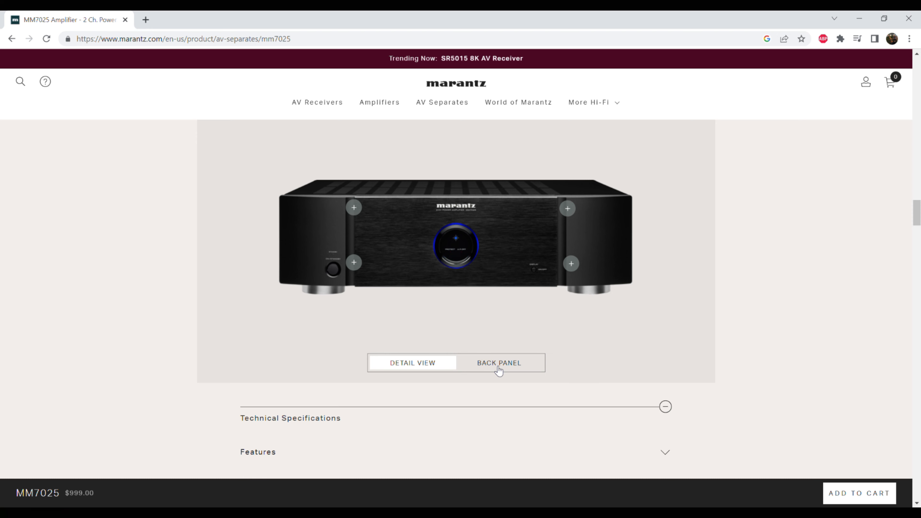
pyautogui.click(499, 364)
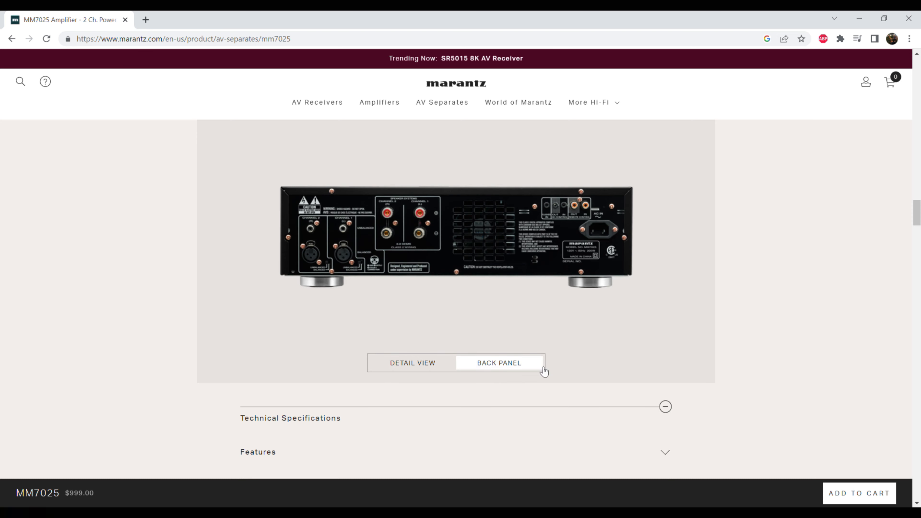
pyautogui.moveTo(767, 339)
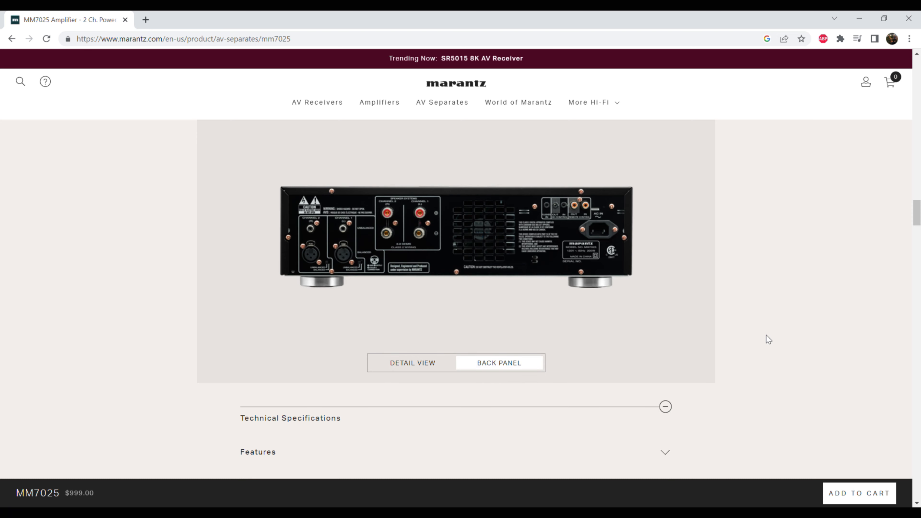
# Step: Scroll through the expanded Features table under Technical Specifications down to the In/Outputs row
pyautogui.scroll(-3)
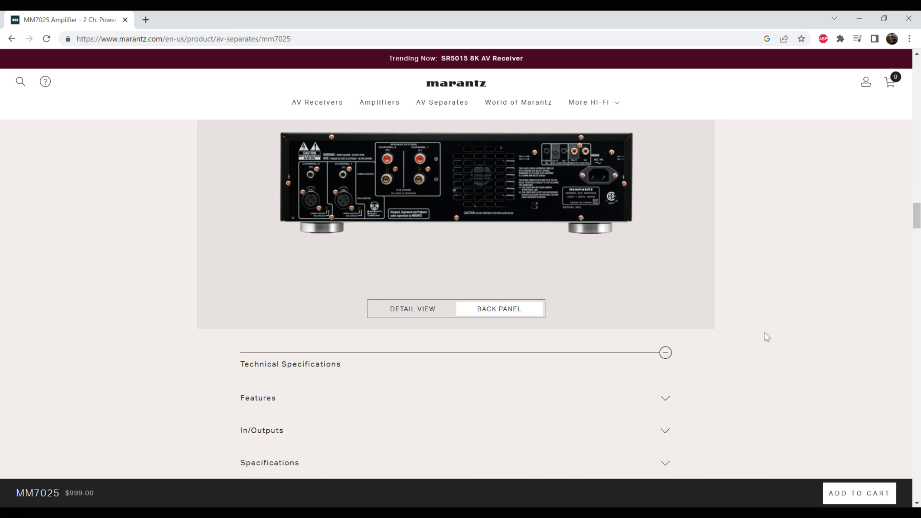
pyautogui.scroll(-3)
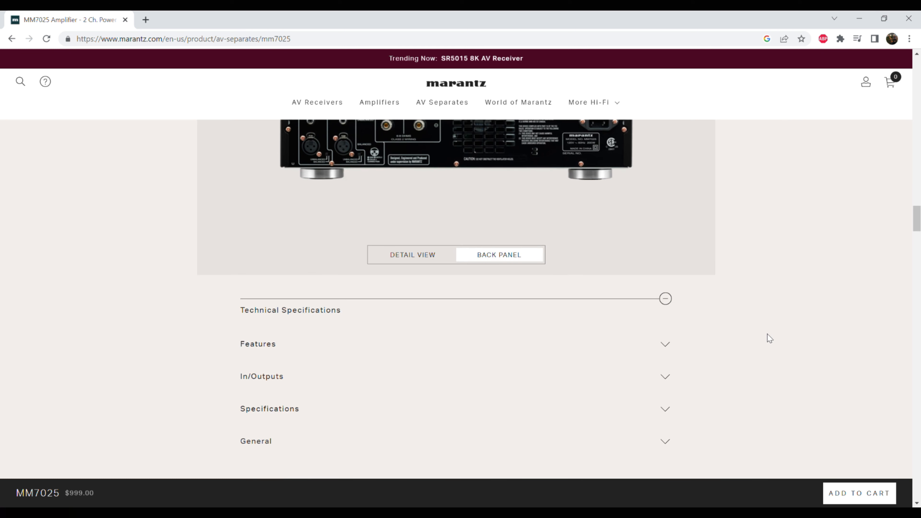
pyautogui.scroll(-3)
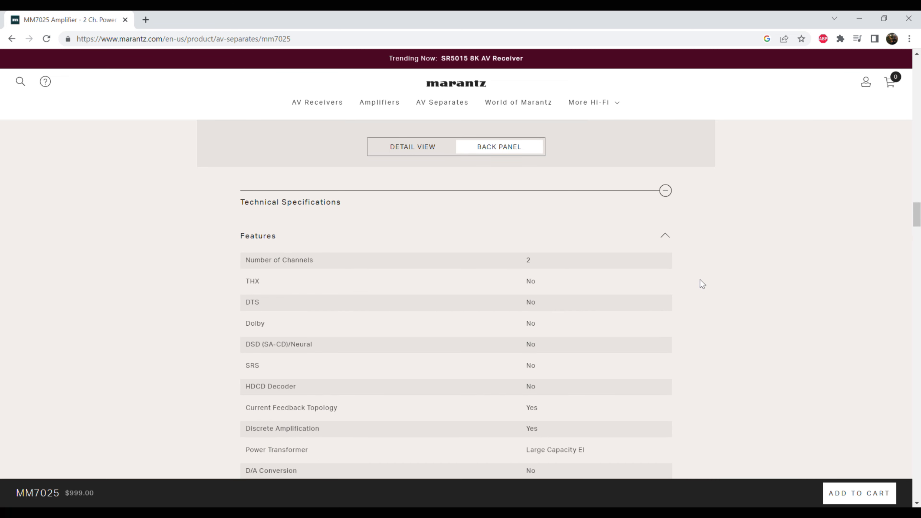
pyautogui.scroll(-3)
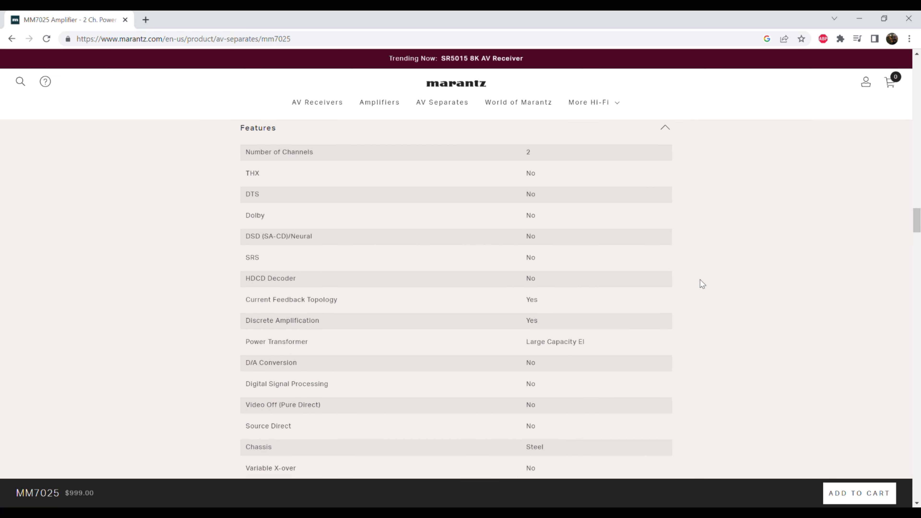
pyautogui.scroll(-3)
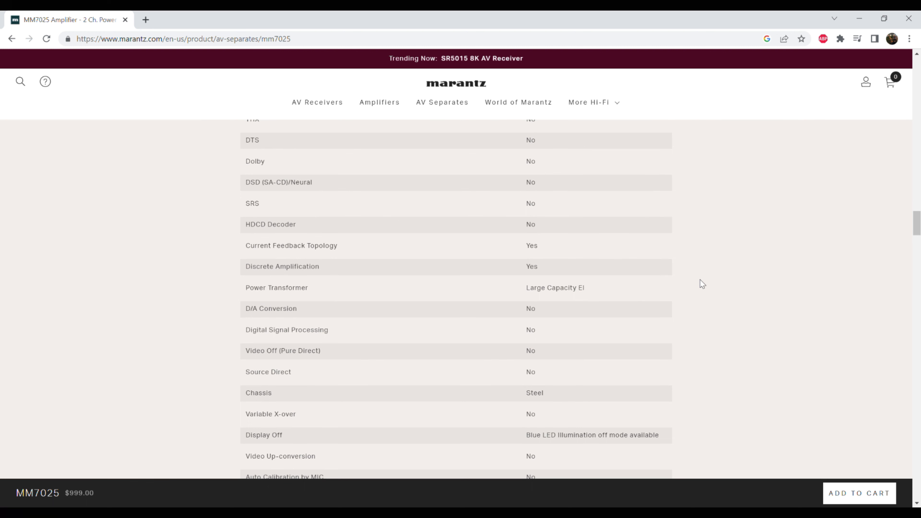
pyautogui.scroll(-3)
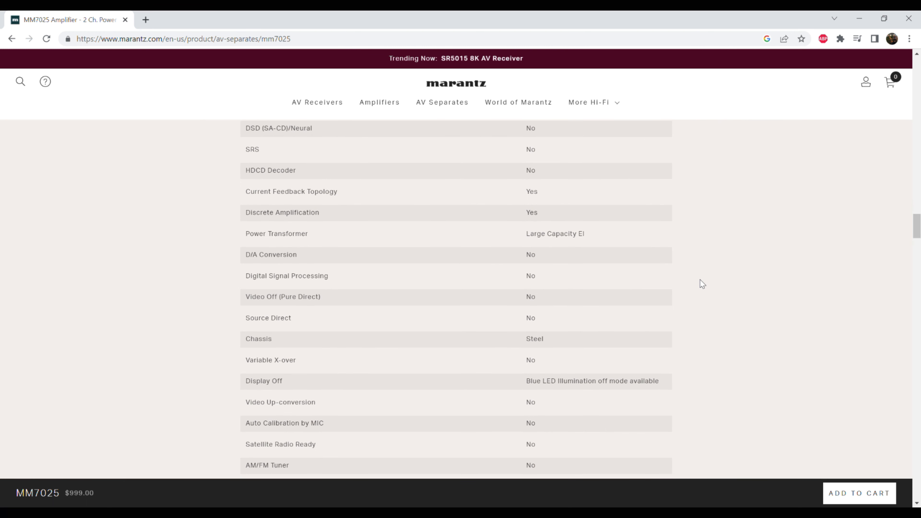
pyautogui.scroll(-3)
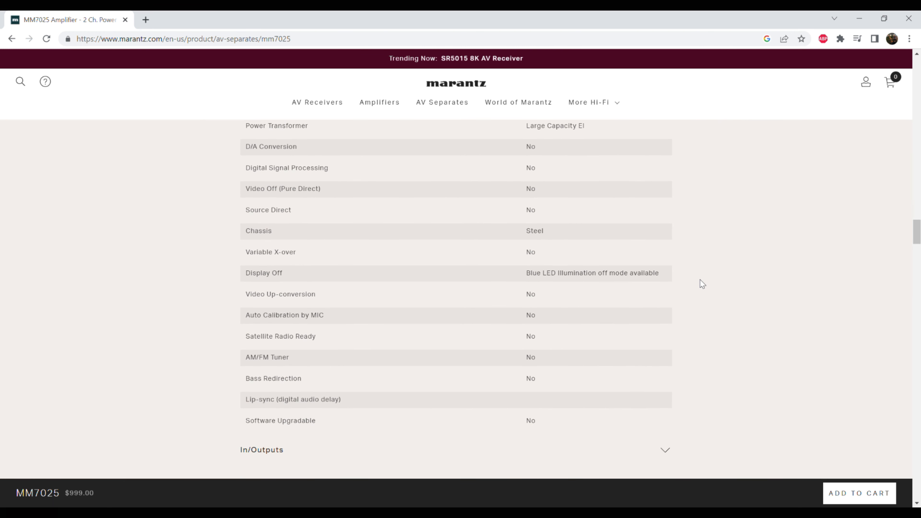
pyautogui.scroll(-3)
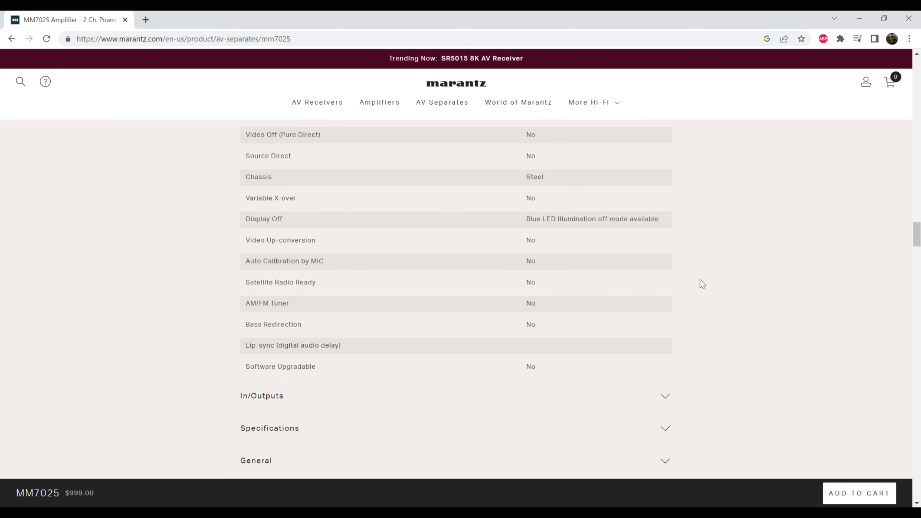
pyautogui.scroll(-3)
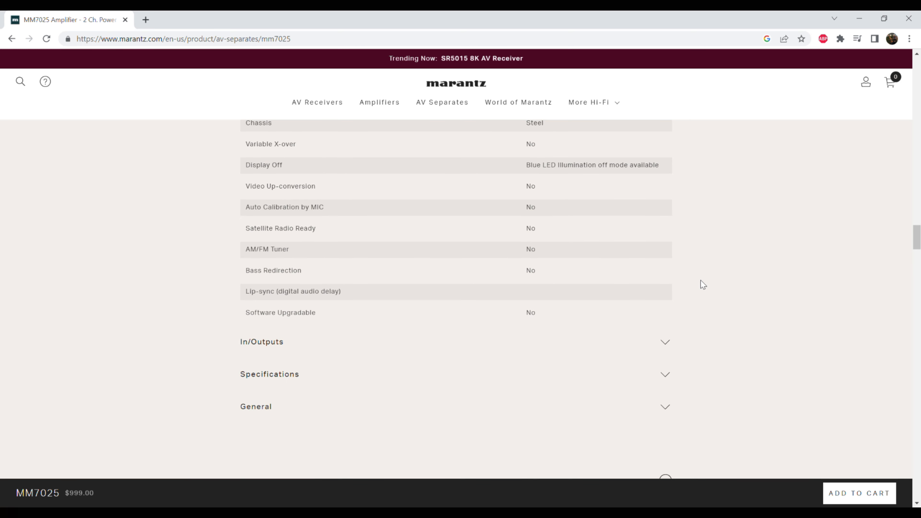
pyautogui.scroll(-3)
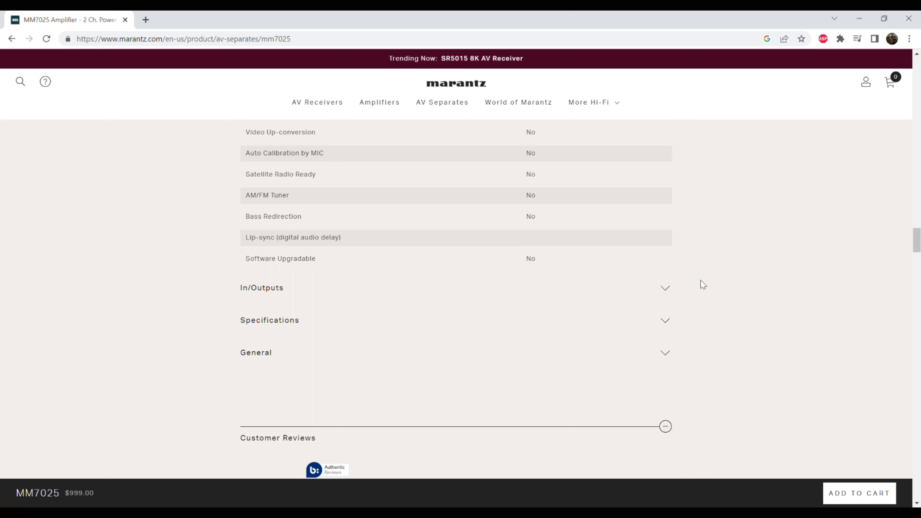
# Step: Scroll through the In/Outputs connection rows down to the Specifications heading
pyautogui.scroll(-3)
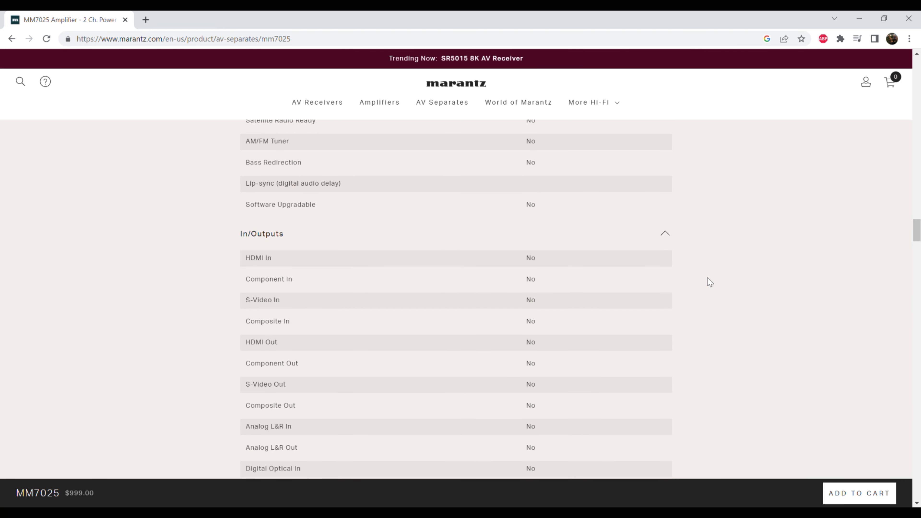
pyautogui.scroll(-3)
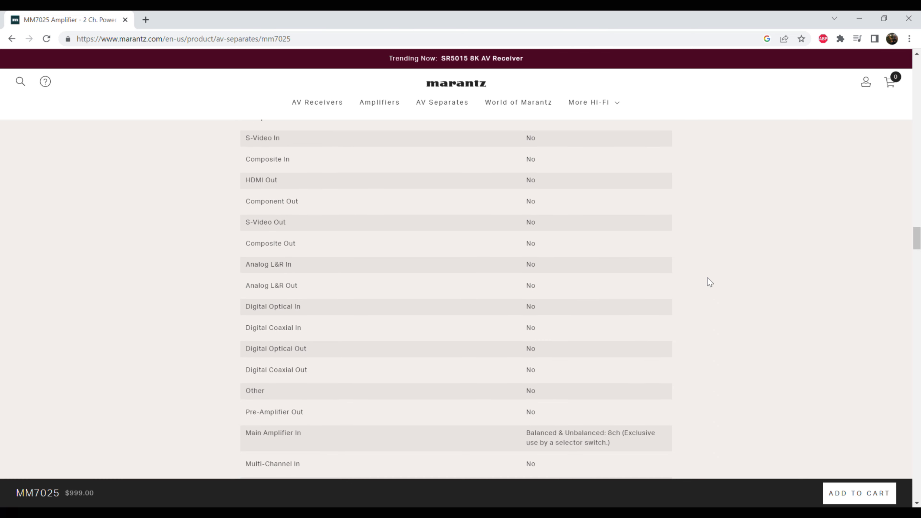
pyautogui.scroll(-3)
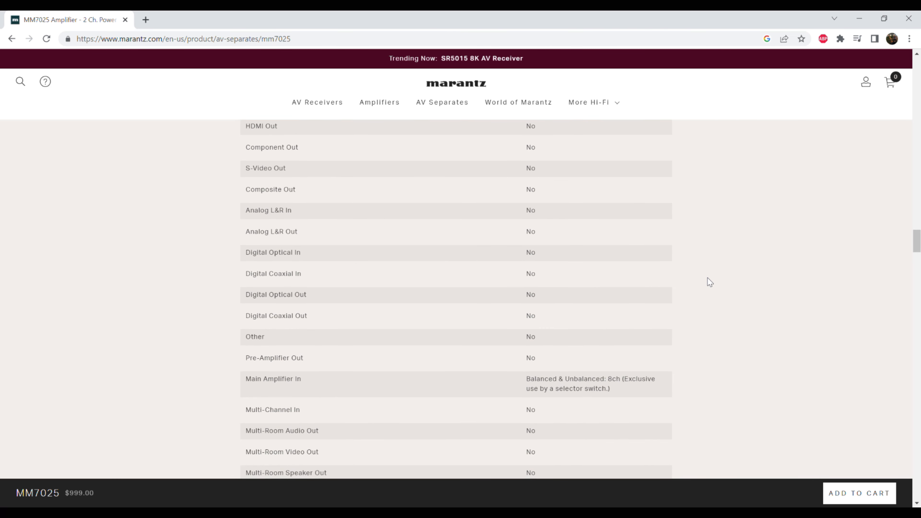
pyautogui.scroll(-3)
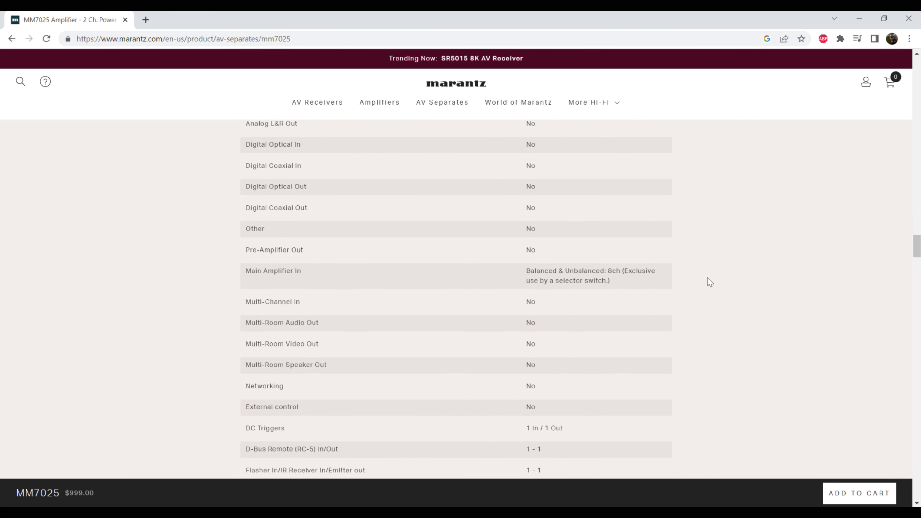
pyautogui.scroll(-3)
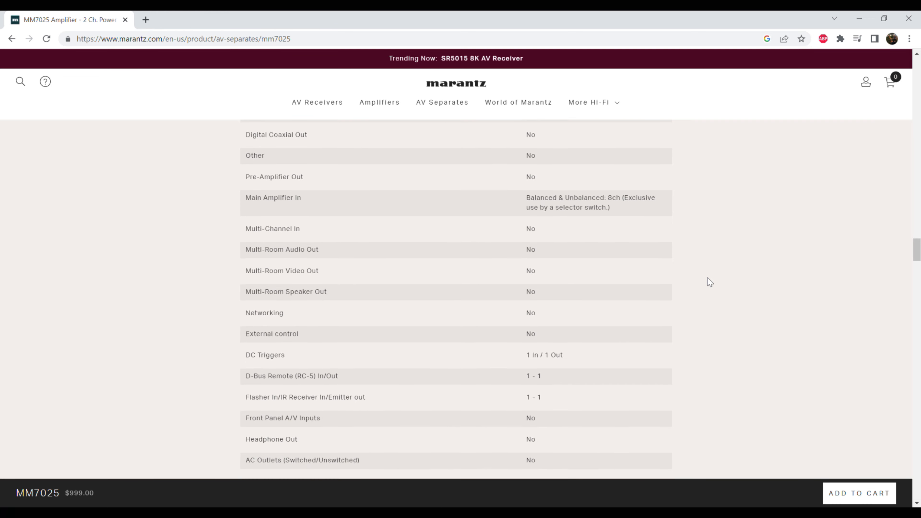
pyautogui.scroll(-3)
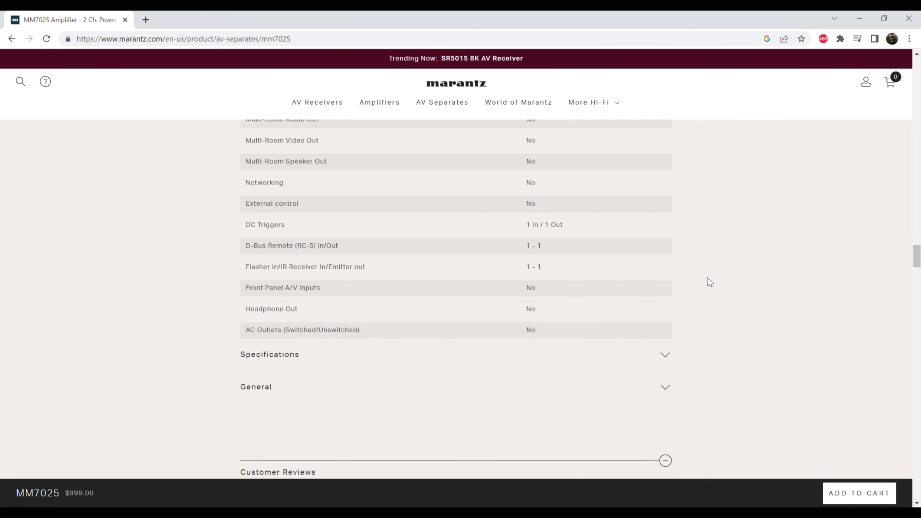
pyautogui.scroll(-3)
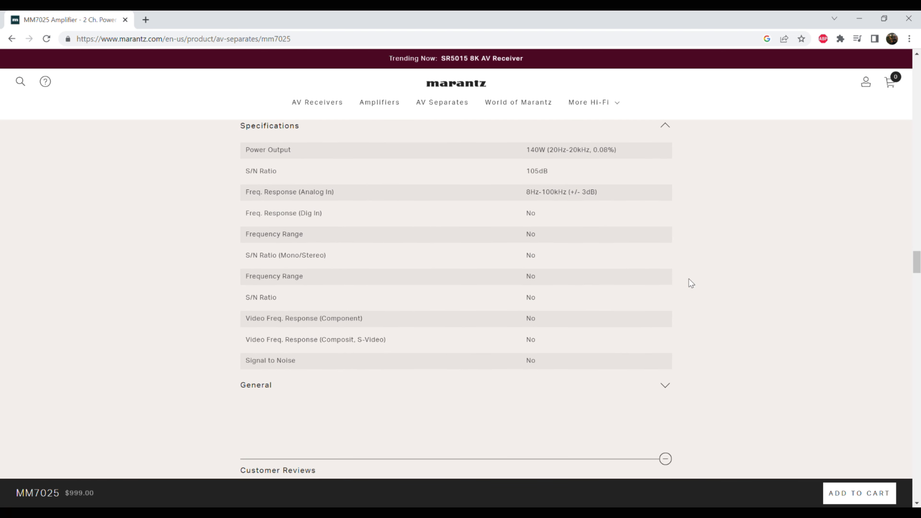
pyautogui.moveTo(682, 272)
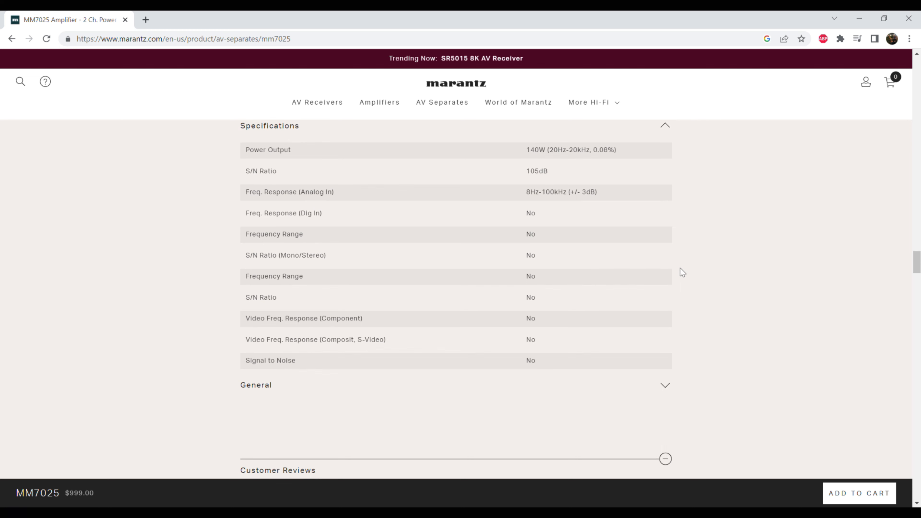
pyautogui.moveTo(659, 290)
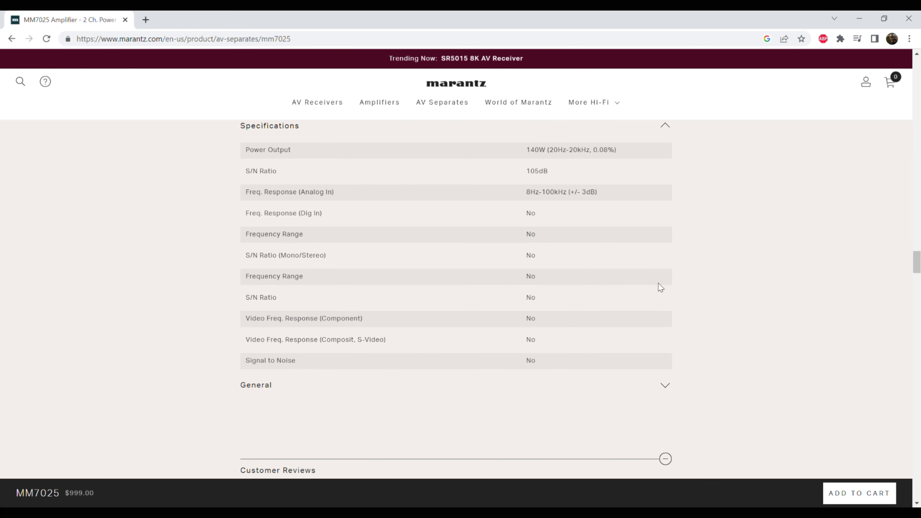
# Step: Scroll to reveal the General table listing black colour, 330W consumption and 23.8 lb weight
pyautogui.scroll(-3)
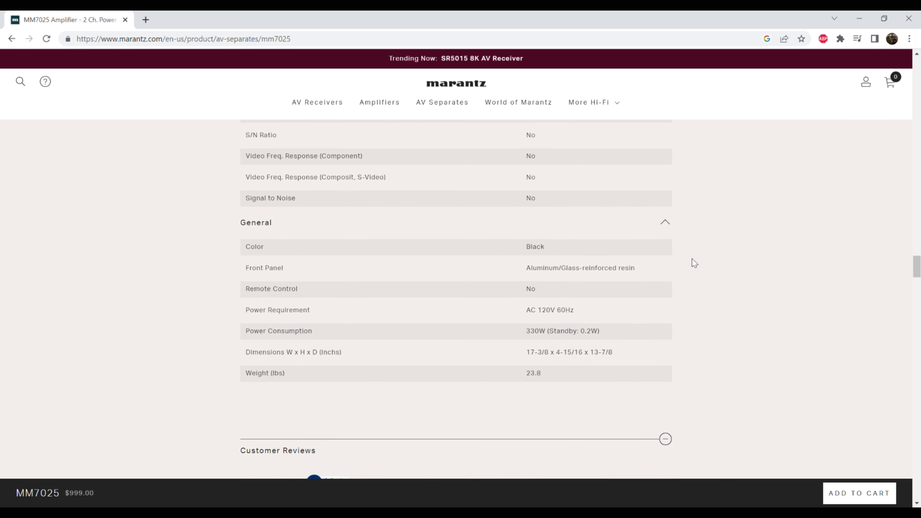
pyautogui.scroll(-3)
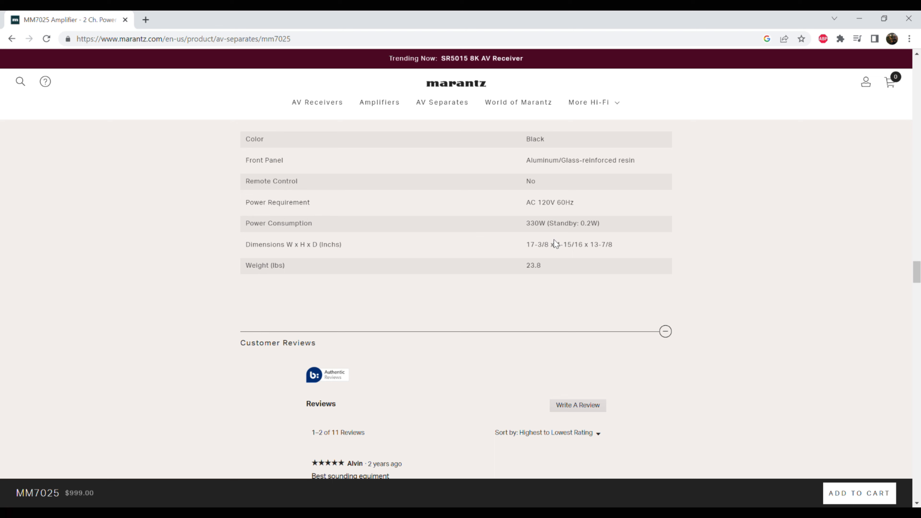
pyautogui.moveTo(751, 304)
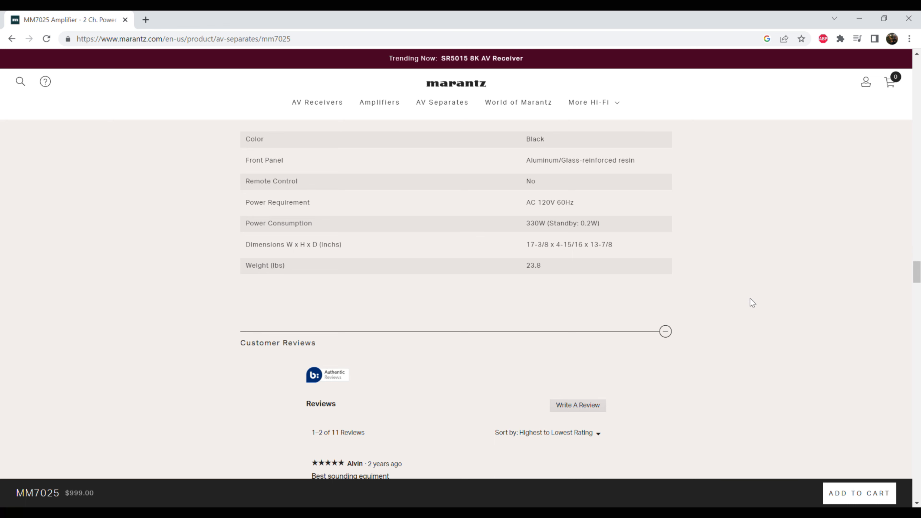
# Step: Scroll to Customer Reviews and read the first two of the 11 five-star reviews
pyautogui.scroll(-3)
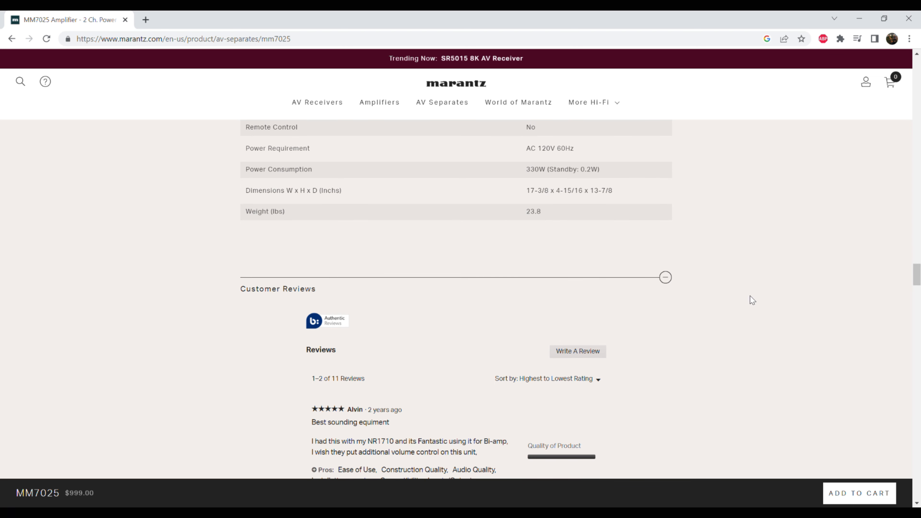
pyautogui.scroll(-3)
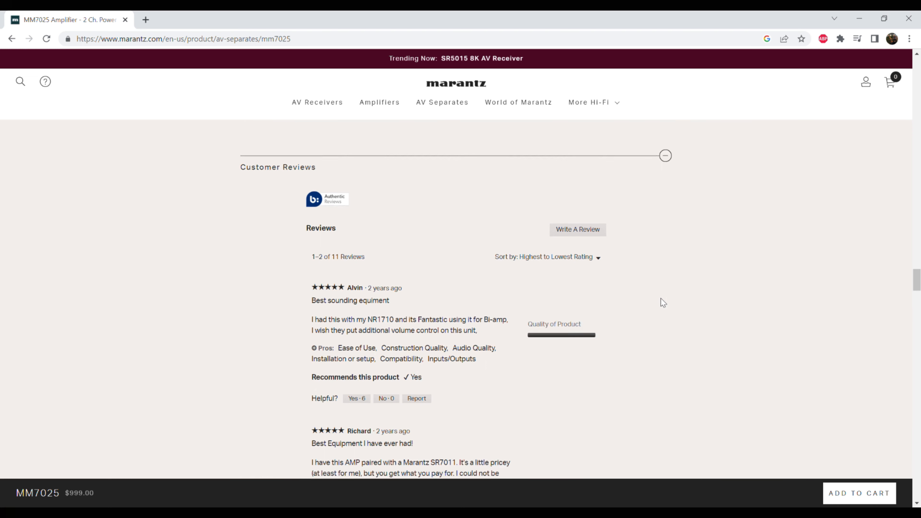
pyautogui.scroll(-3)
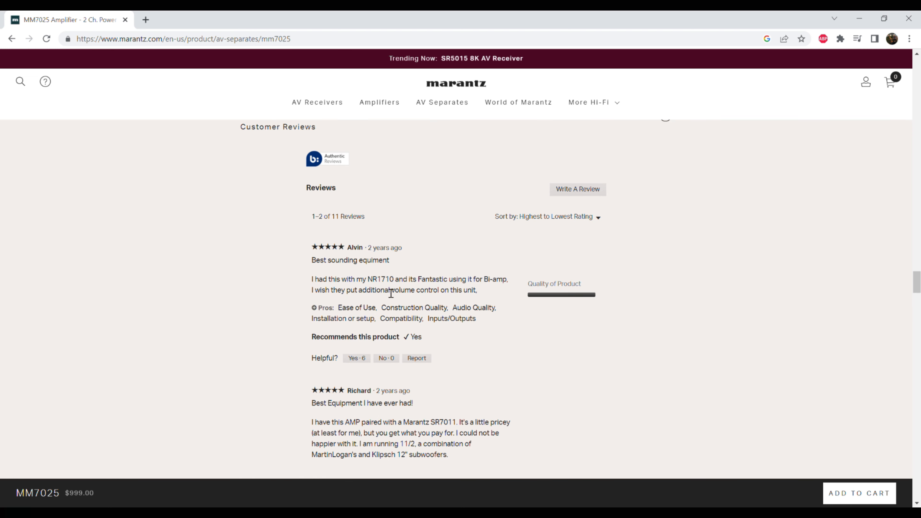
pyautogui.moveTo(315, 302)
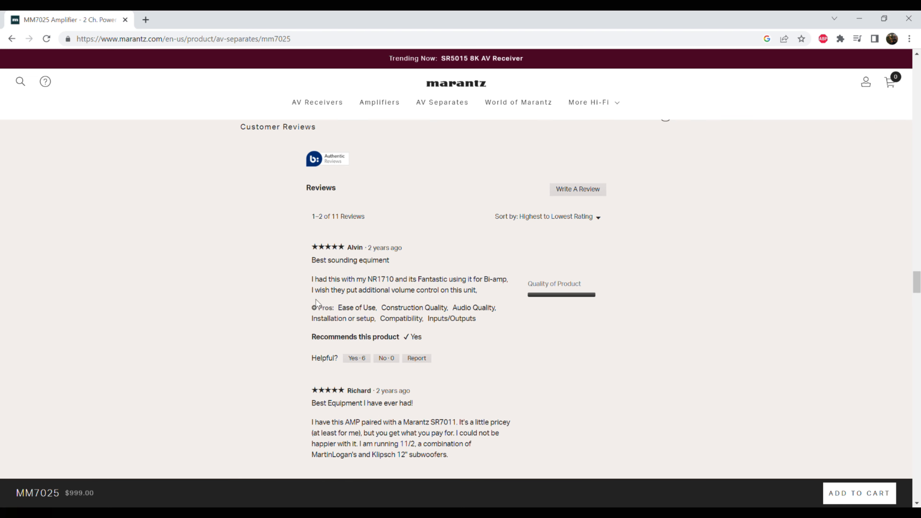
pyautogui.moveTo(471, 301)
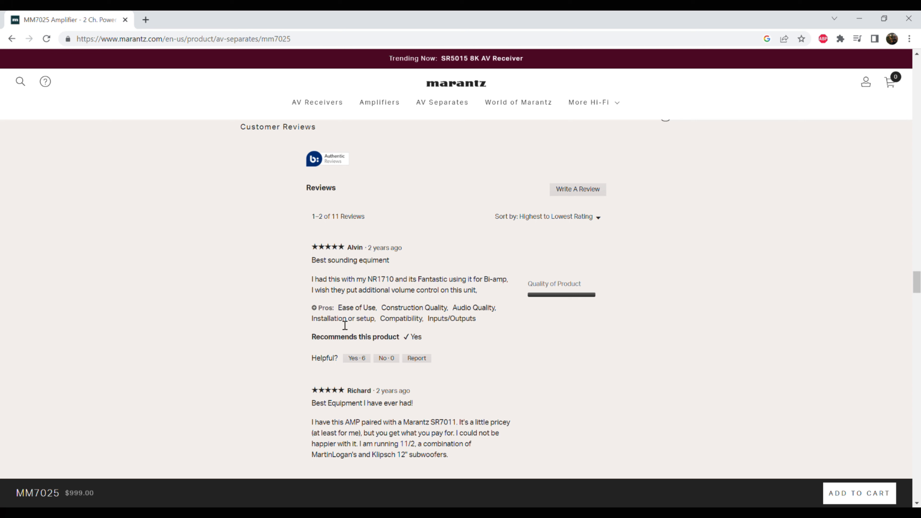
pyautogui.moveTo(479, 326)
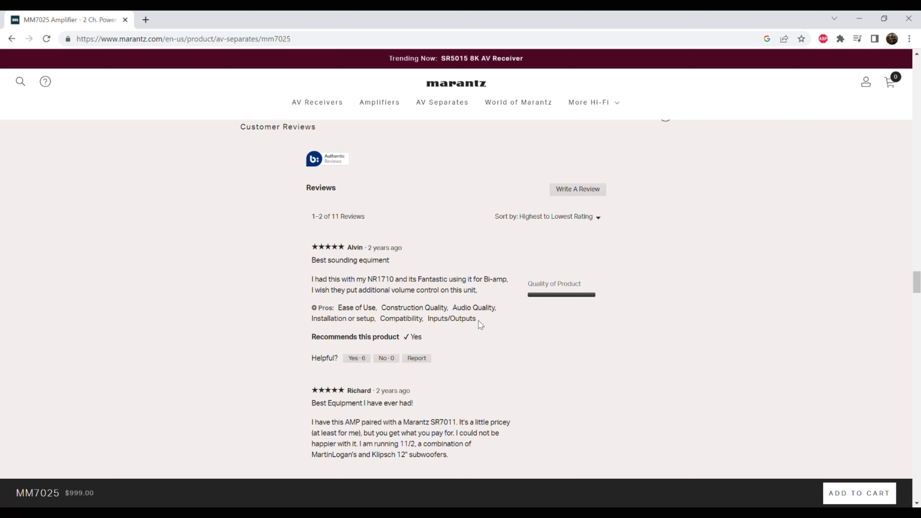
pyautogui.moveTo(479, 334)
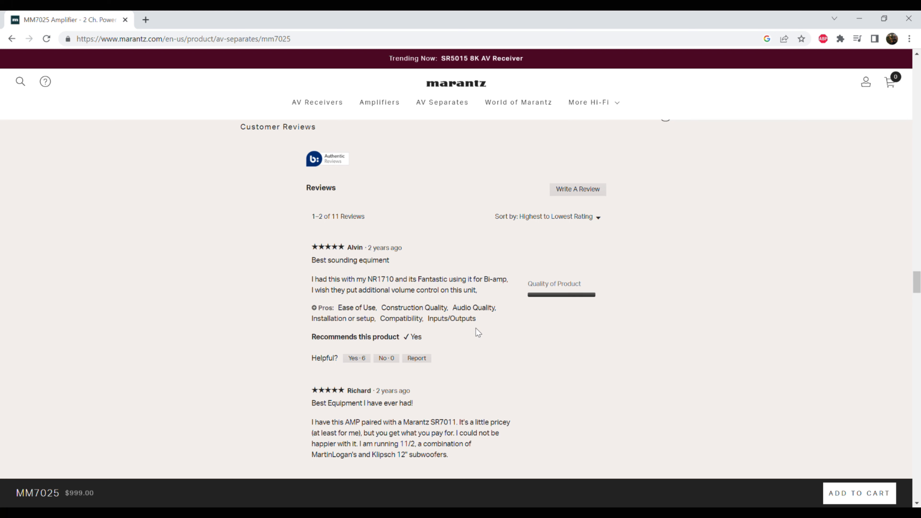
pyautogui.moveTo(449, 360)
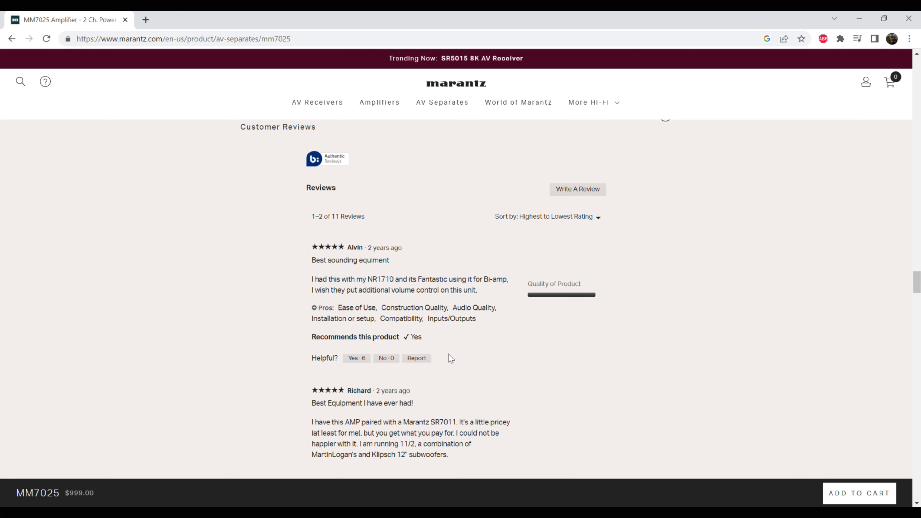
pyautogui.scroll(-3)
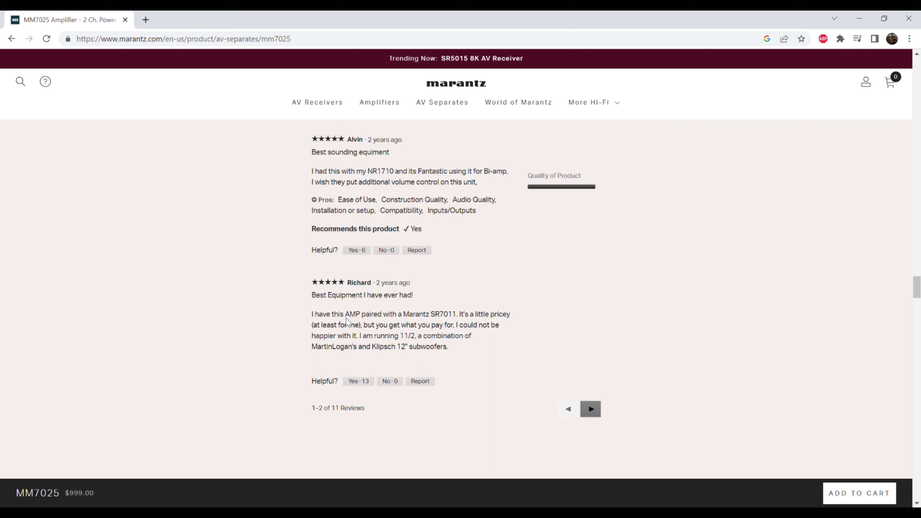
pyautogui.moveTo(384, 325)
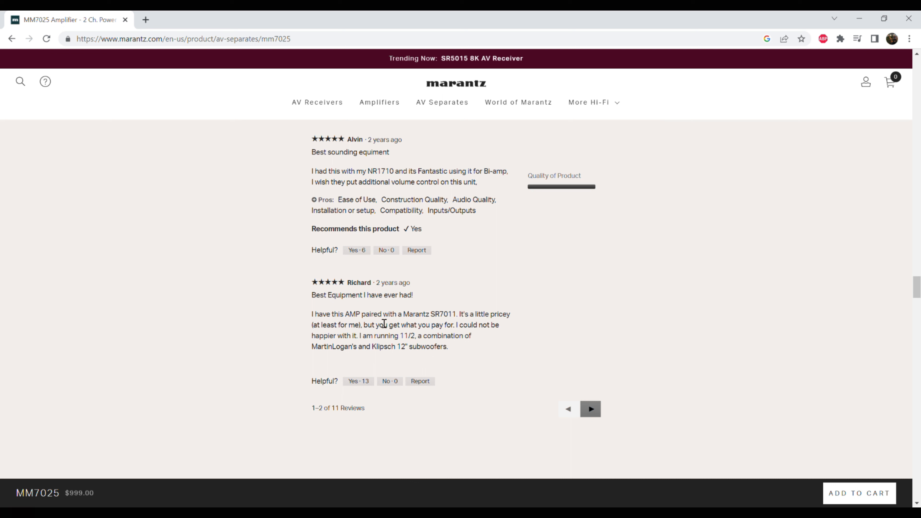
pyautogui.moveTo(347, 329)
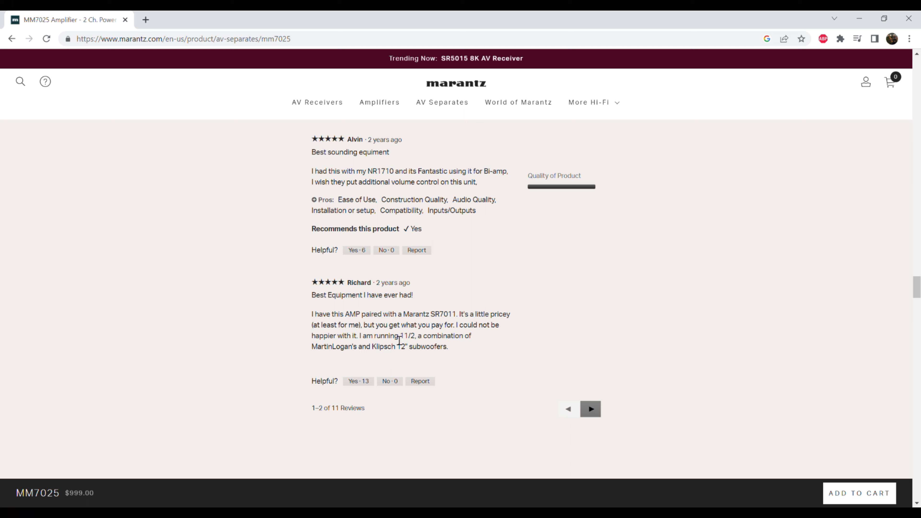
pyautogui.moveTo(407, 353)
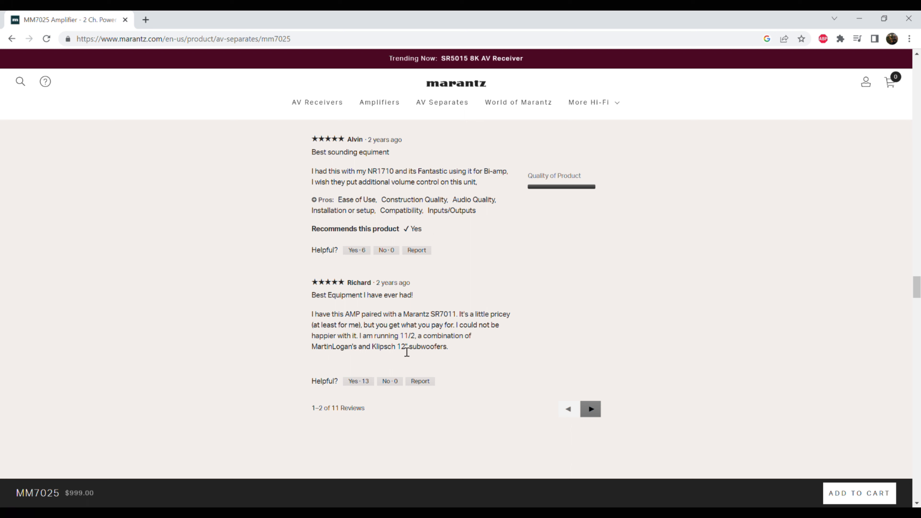
pyautogui.moveTo(504, 348)
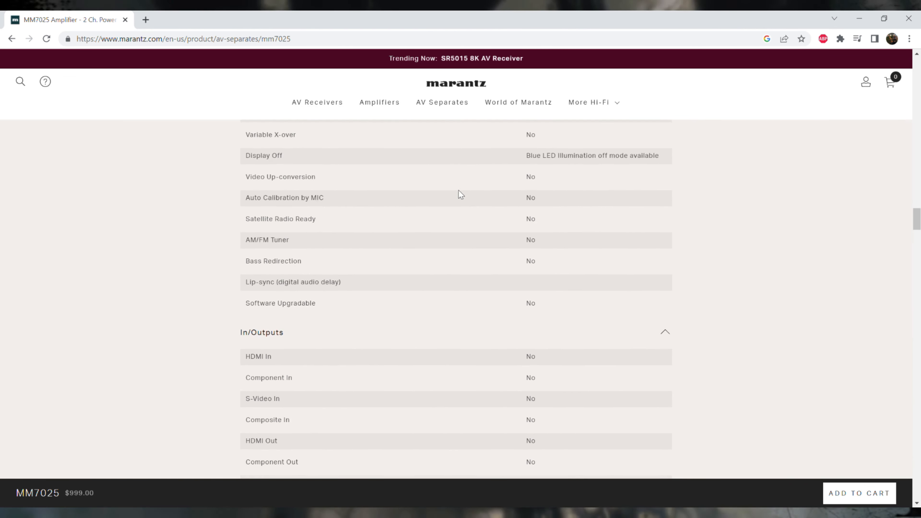
# Step: Scroll back up past the specifications and feature sections to the product hero with the $999.00 price
pyautogui.scroll(3)
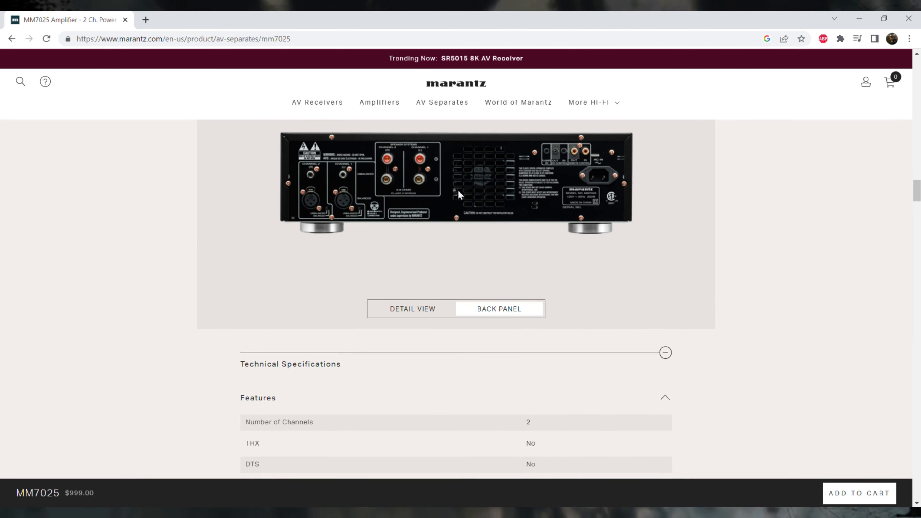
pyautogui.scroll(-3)
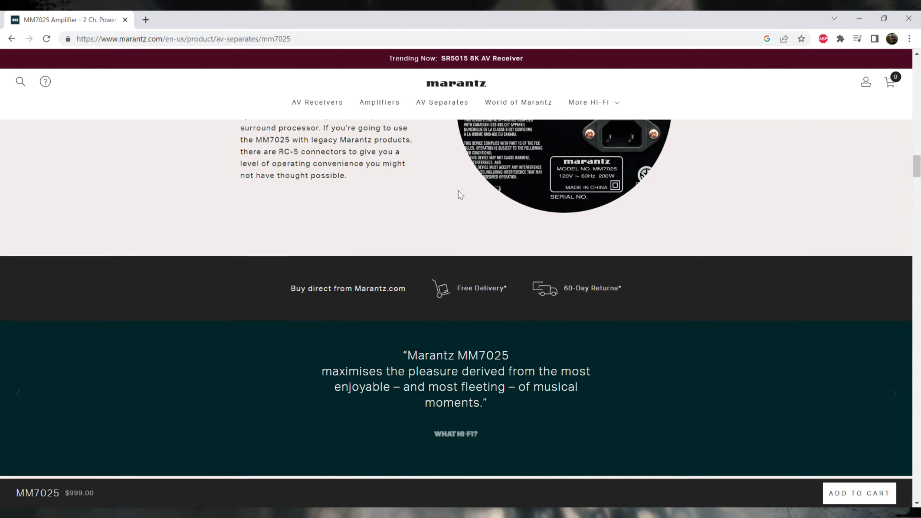
pyautogui.scroll(3)
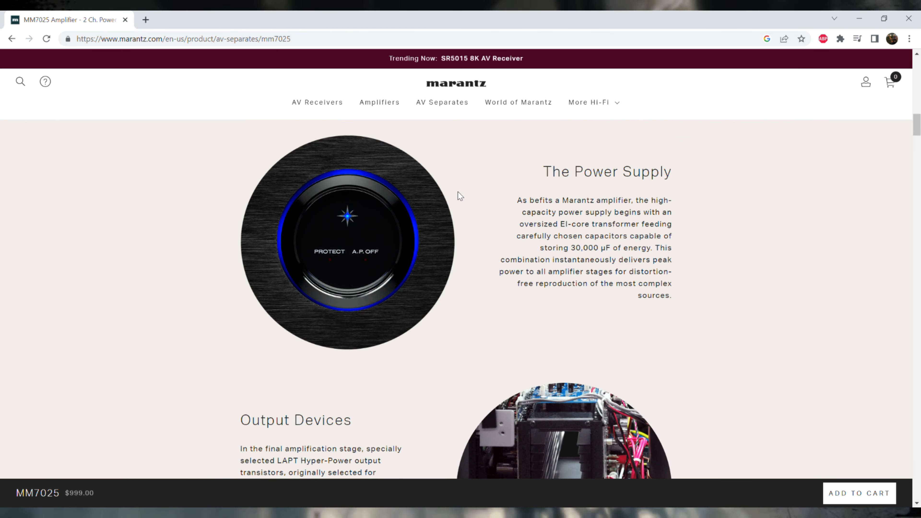
pyautogui.scroll(-3)
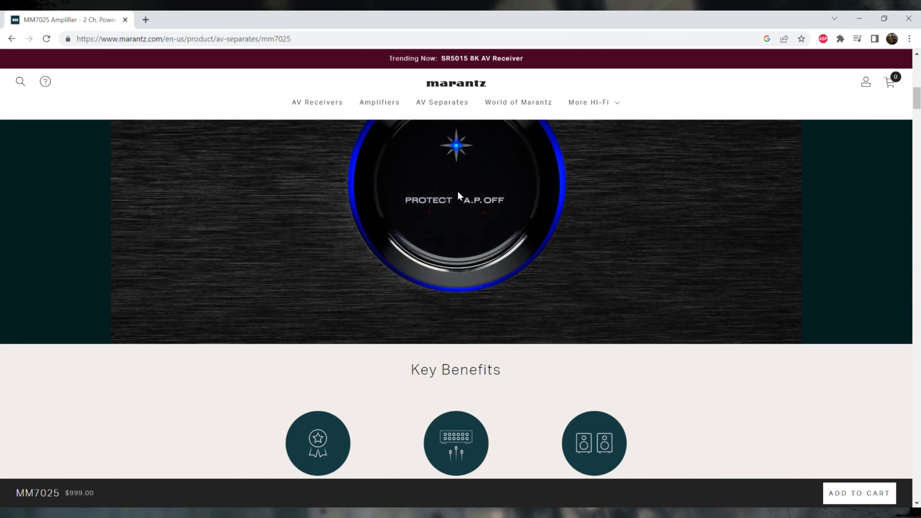
pyautogui.scroll(3)
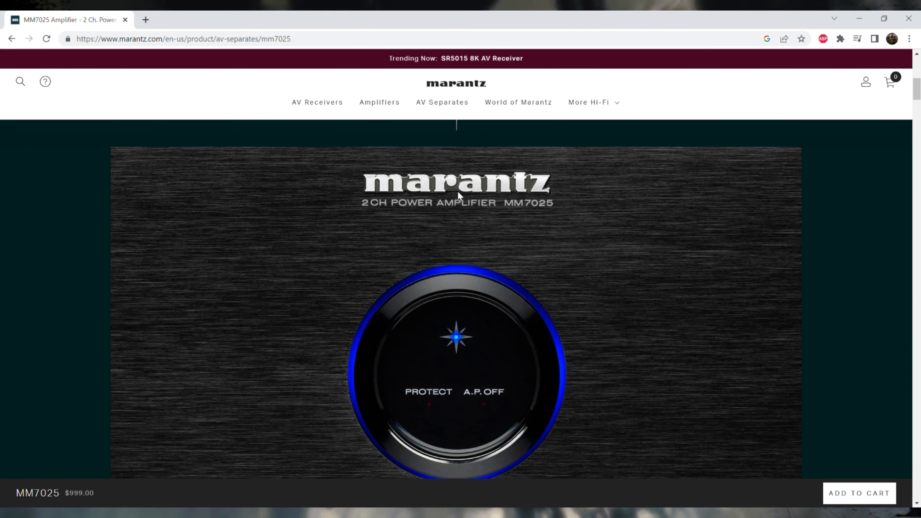
pyautogui.scroll(-3)
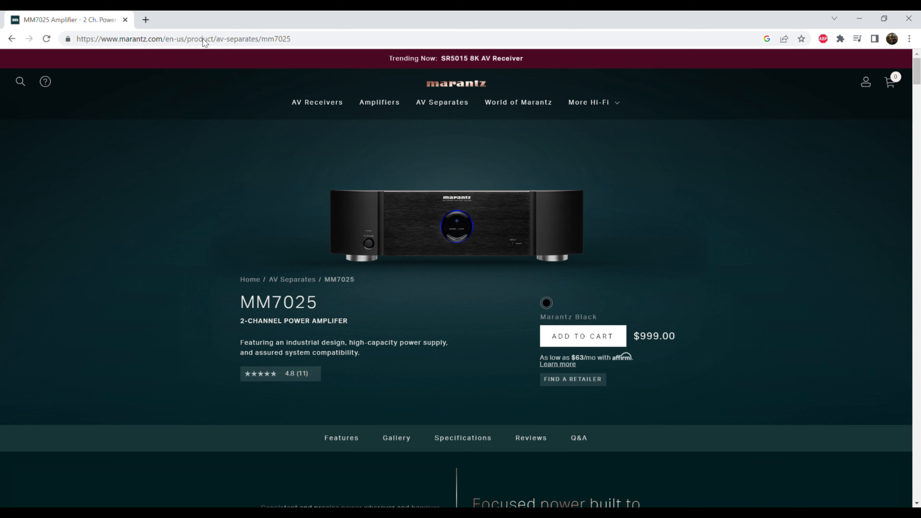
pyautogui.moveTo(794, 297)
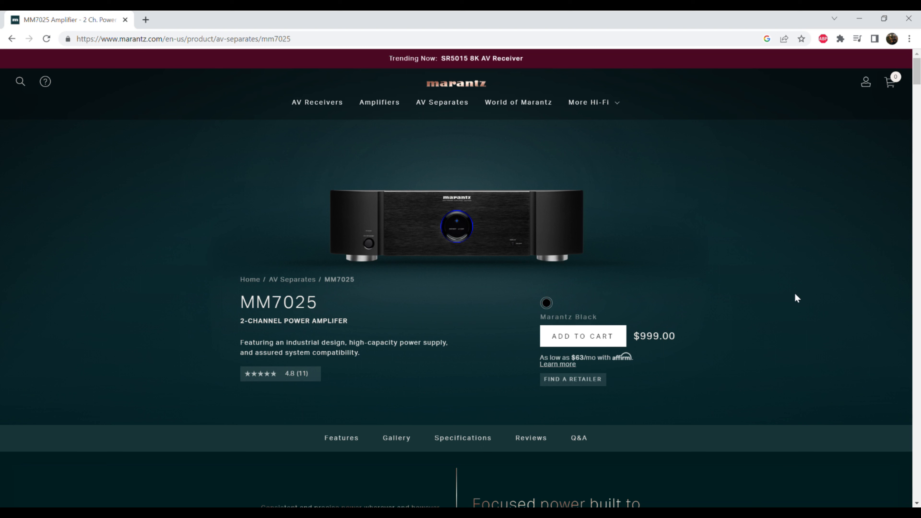
pyautogui.moveTo(754, 245)
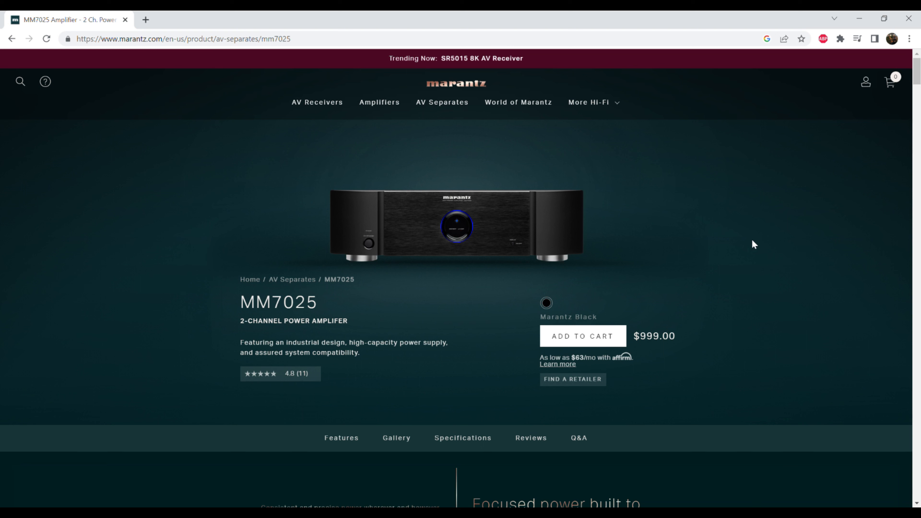
pyautogui.moveTo(781, 300)
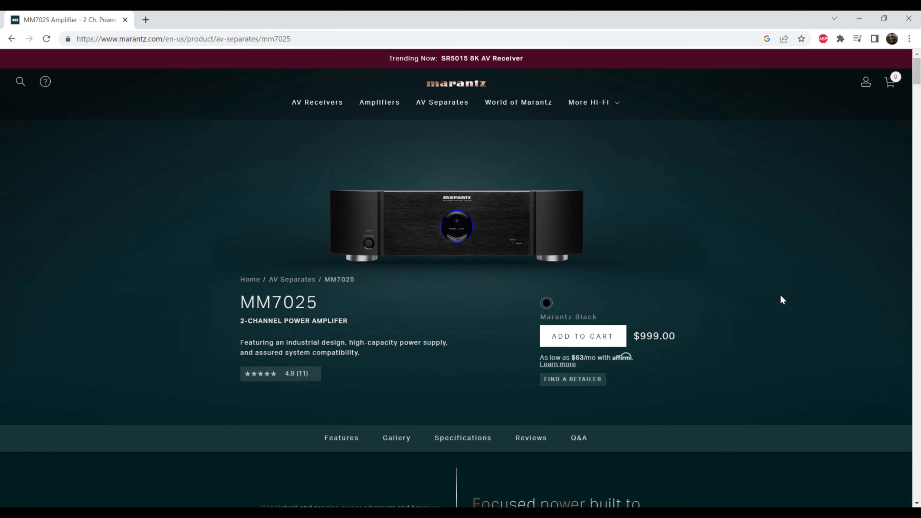
pyautogui.moveTo(769, 357)
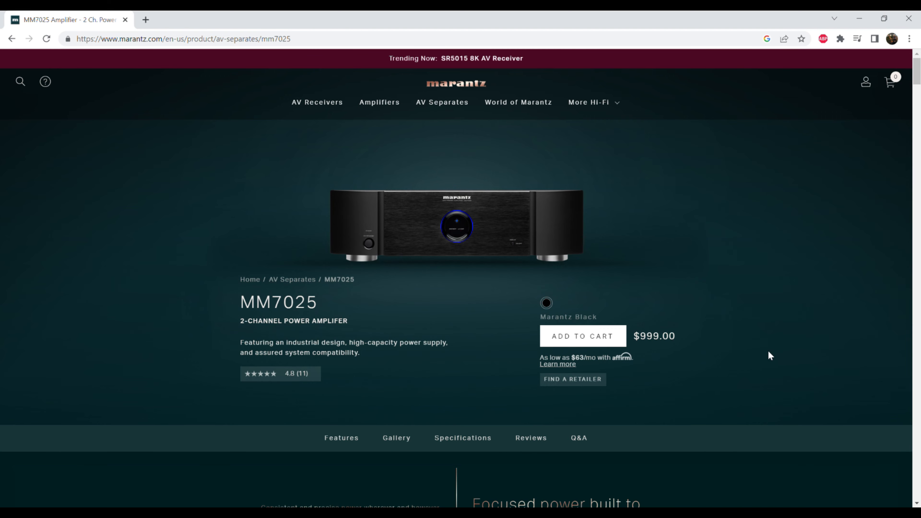